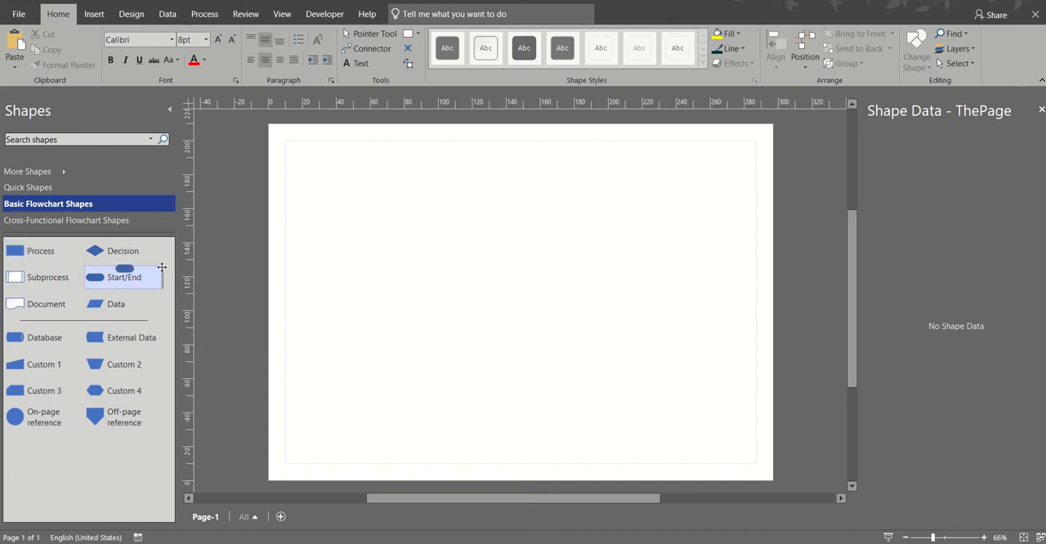
# Step: Place a Start/End shape near the page top with a connected Decision shape below it
pyautogui.moveTo(124, 268); pyautogui.dragTo(408, 157)
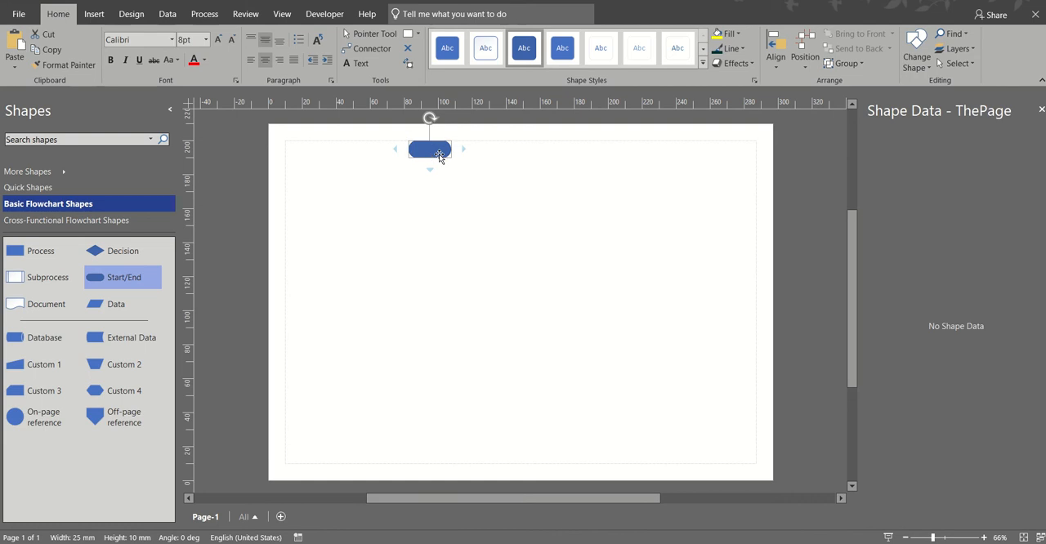
pyautogui.click(431, 150)
pyautogui.write('St')
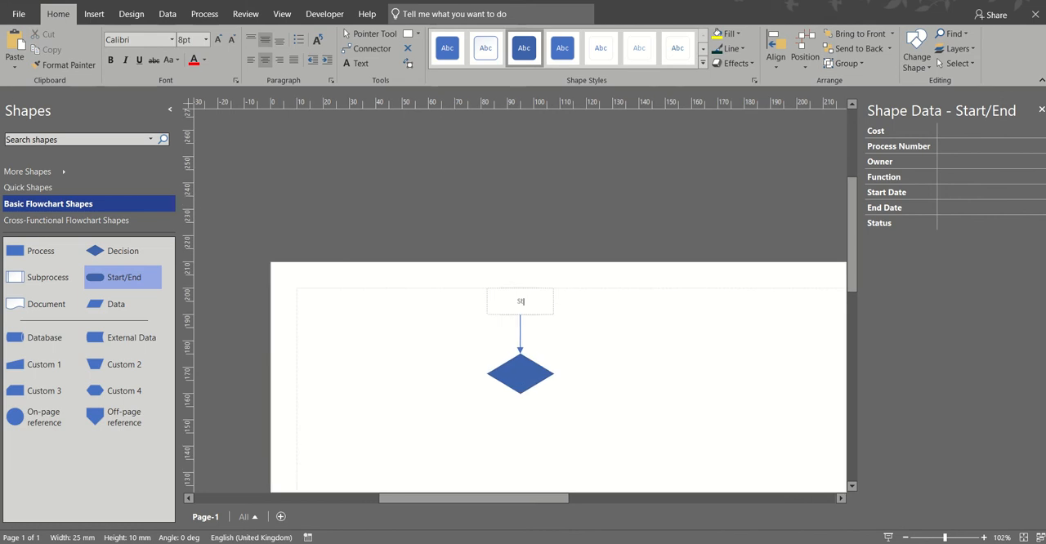
# Step: Label the top shape 'Start' and the decision 'Paperwork correct'
pyautogui.write('a')
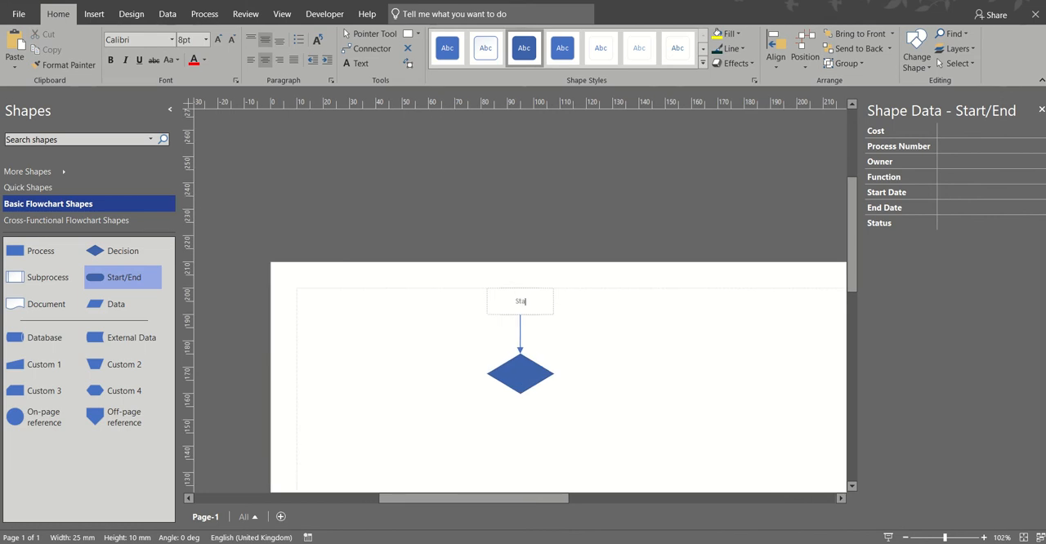
pyautogui.click(520, 373)
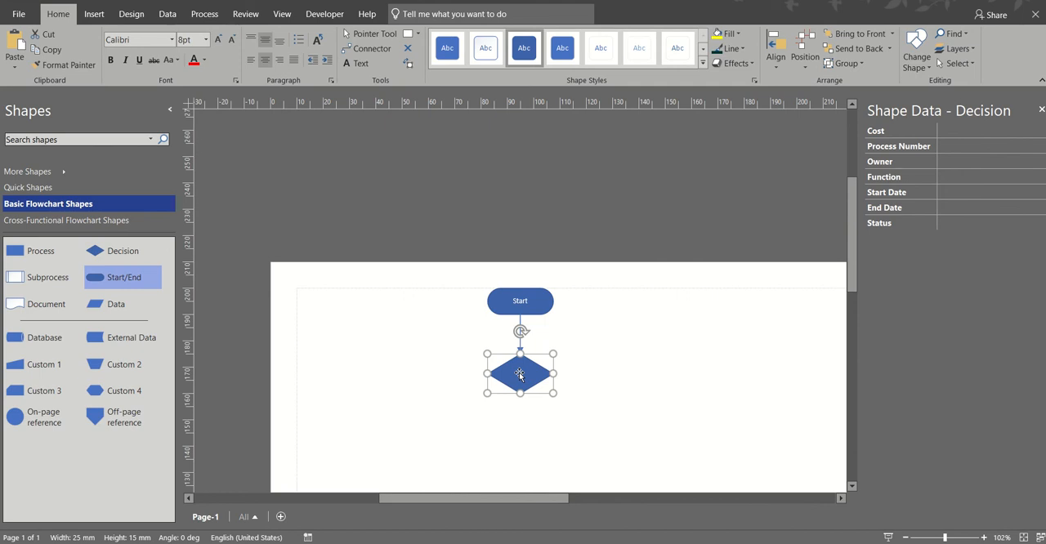
pyautogui.write('Paperwork')
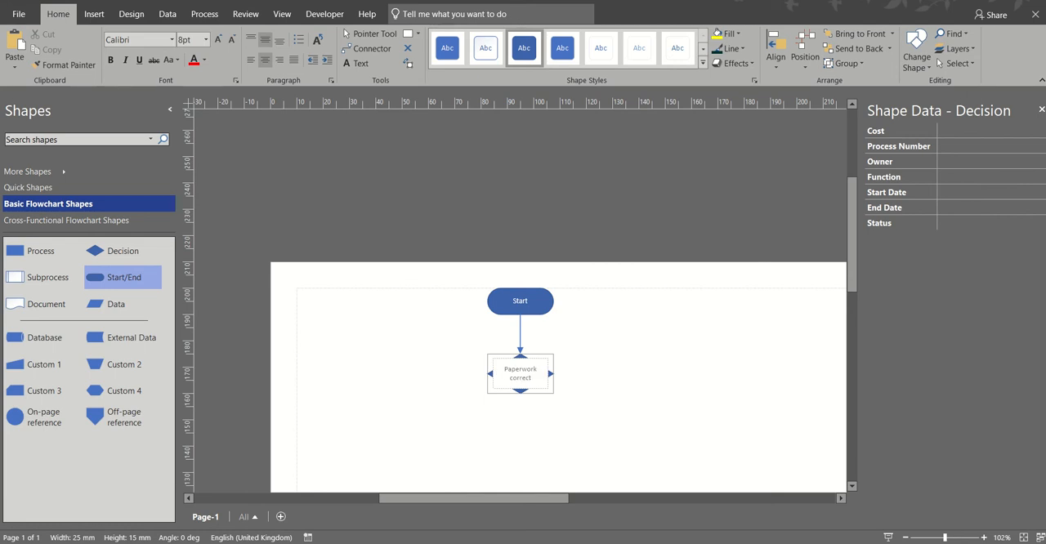
pyautogui.click(604, 378)
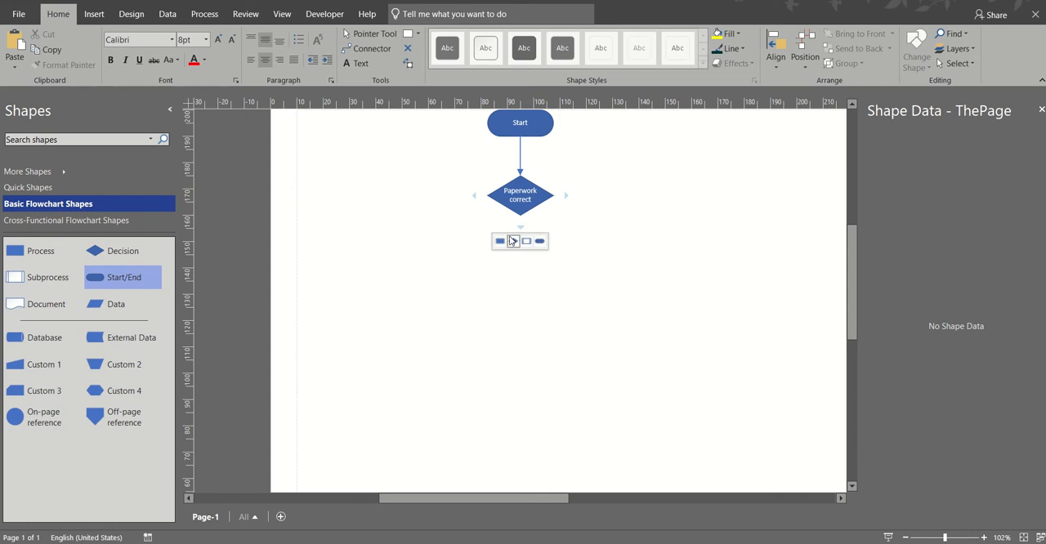
# Step: Add an 'Induction' process below the decision and a 'Reapply' process beside it
pyautogui.click(519, 240)
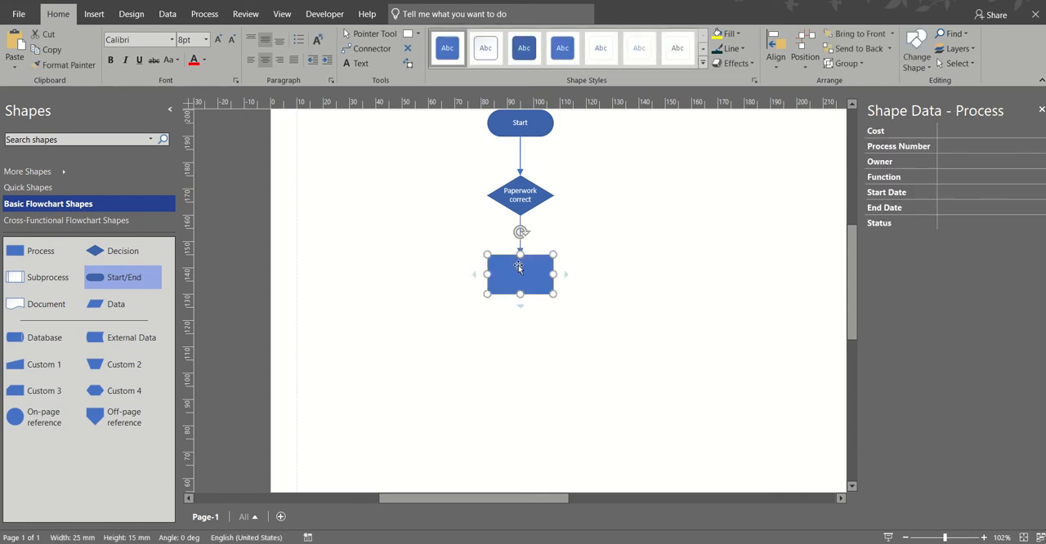
pyautogui.write('Induction')
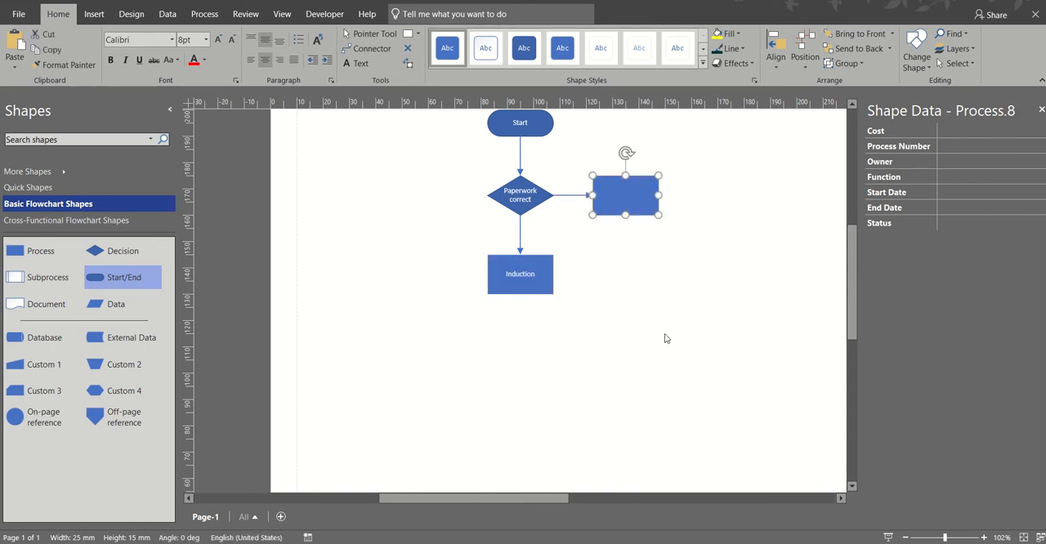
pyautogui.write('Reapply')
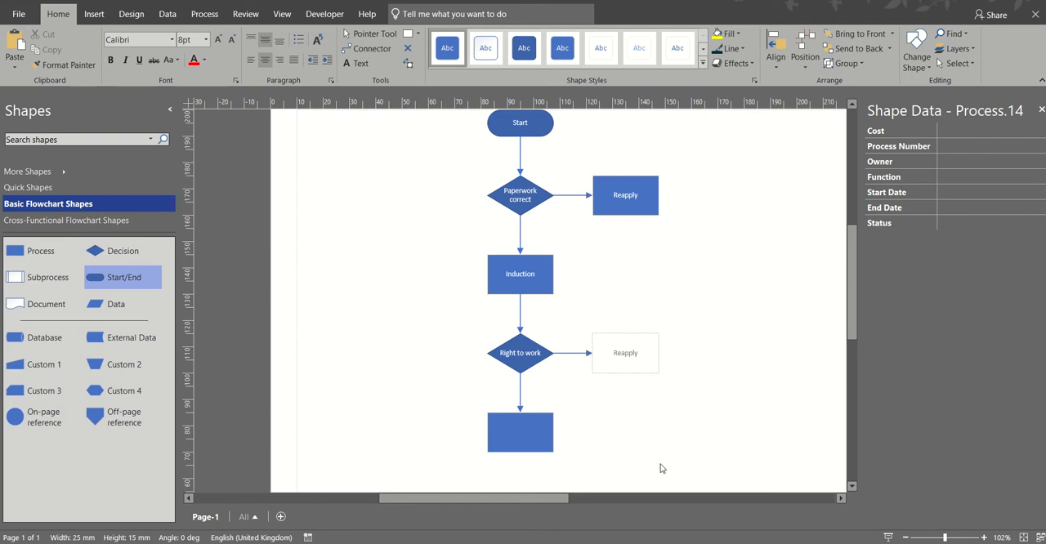
# Step: Finish labelling the second 'Reapply' step below the 'Right to work' decision
pyautogui.click(520, 432)
pyautogui.write('Admin')
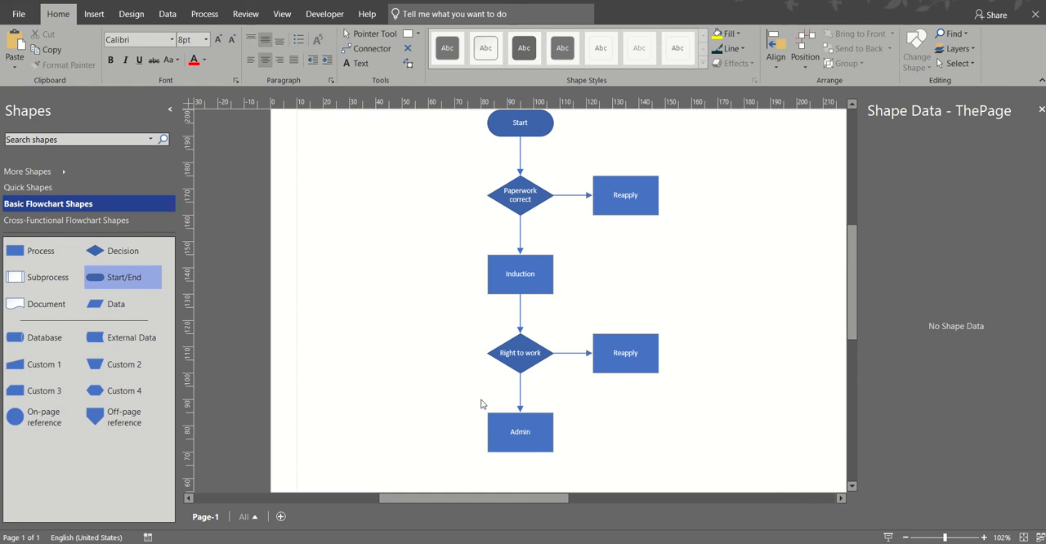
pyautogui.moveTo(852, 229)
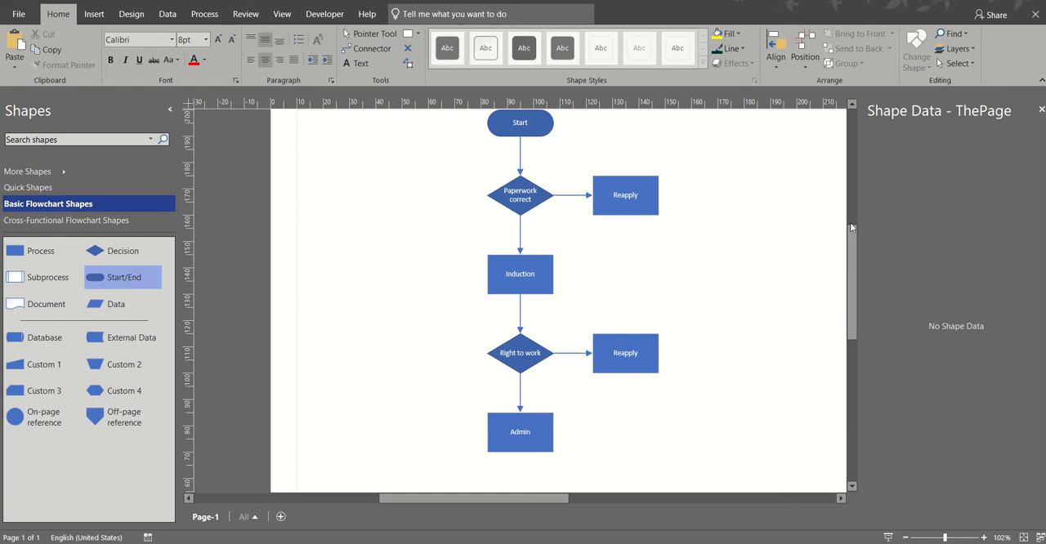
# Step: Place an off-page reference below the flowchart linked to a new Page-2
pyautogui.scroll(-3)
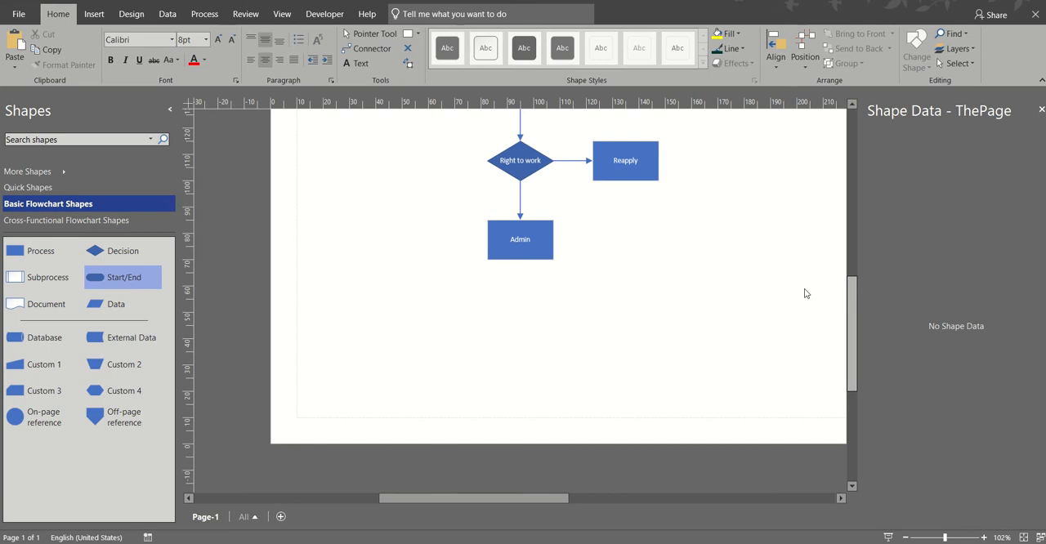
pyautogui.moveTo(729, 291)
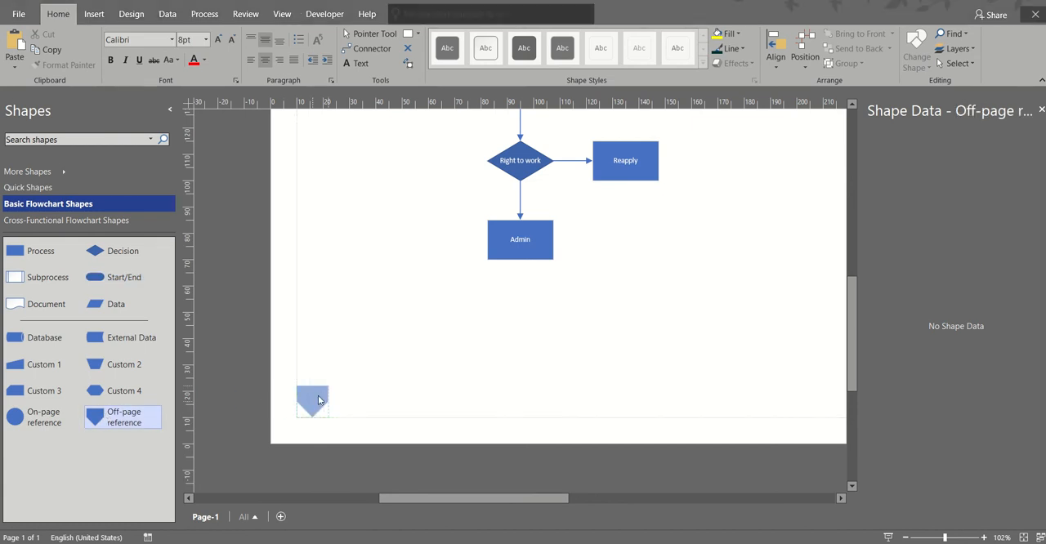
pyautogui.click(313, 402)
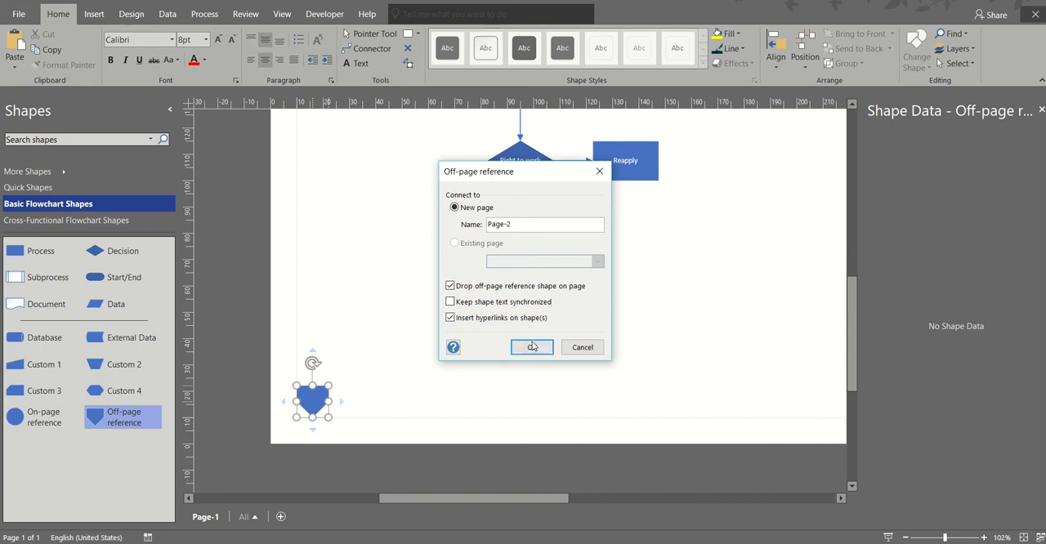
pyautogui.click(533, 347)
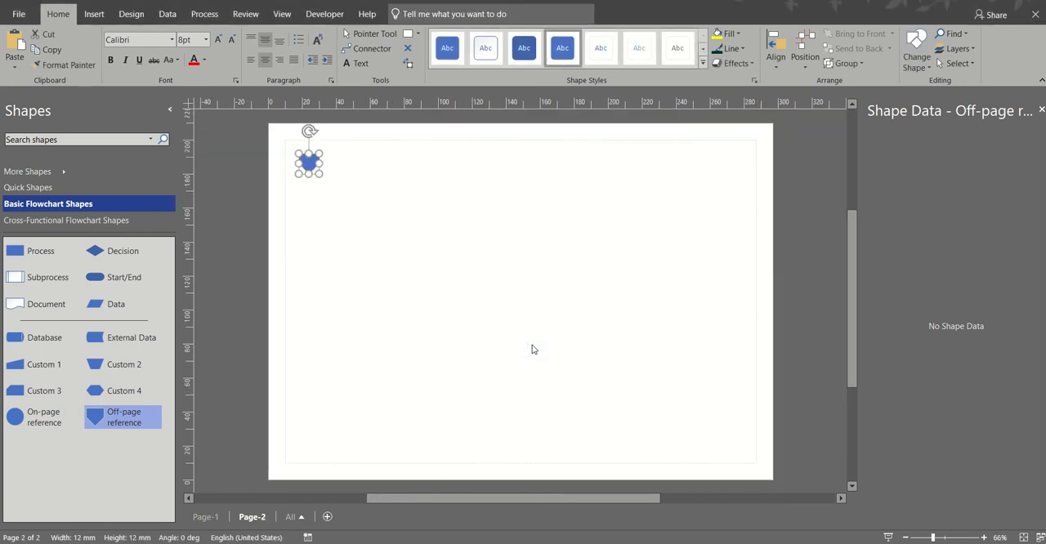
pyautogui.moveTo(253, 501)
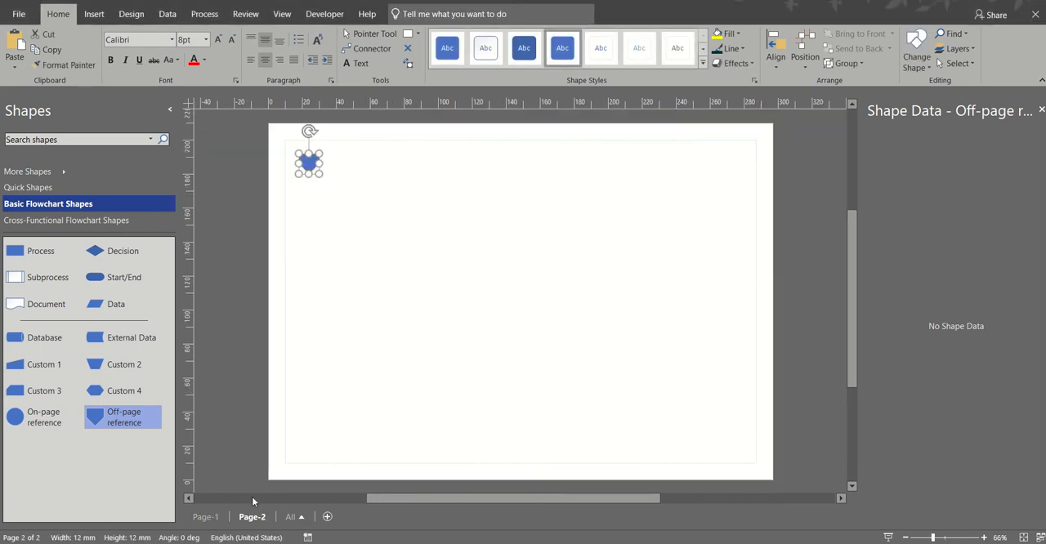
# Step: Check Page-1 and then move onto the new Page-2
pyautogui.click(205, 516)
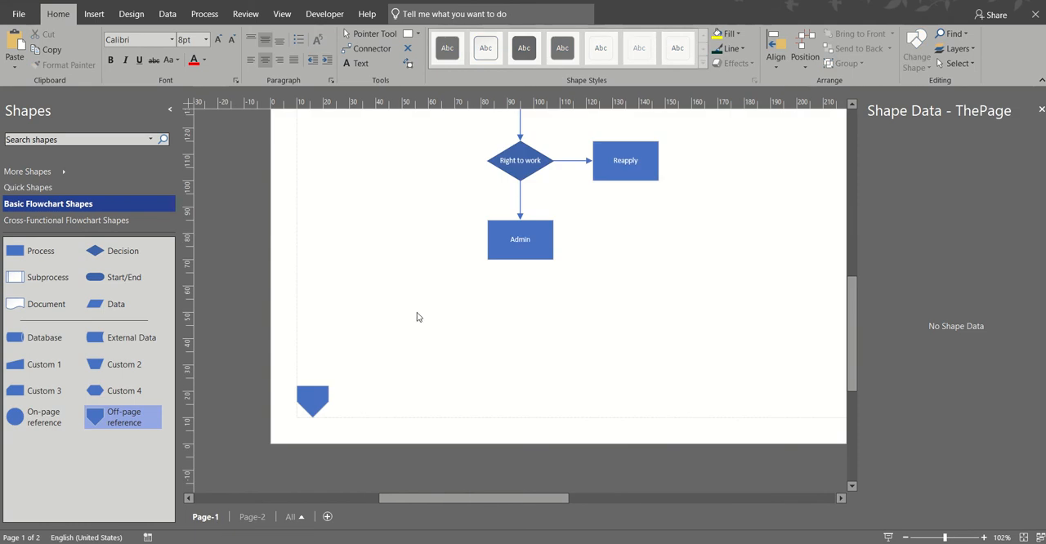
pyautogui.moveTo(323, 475)
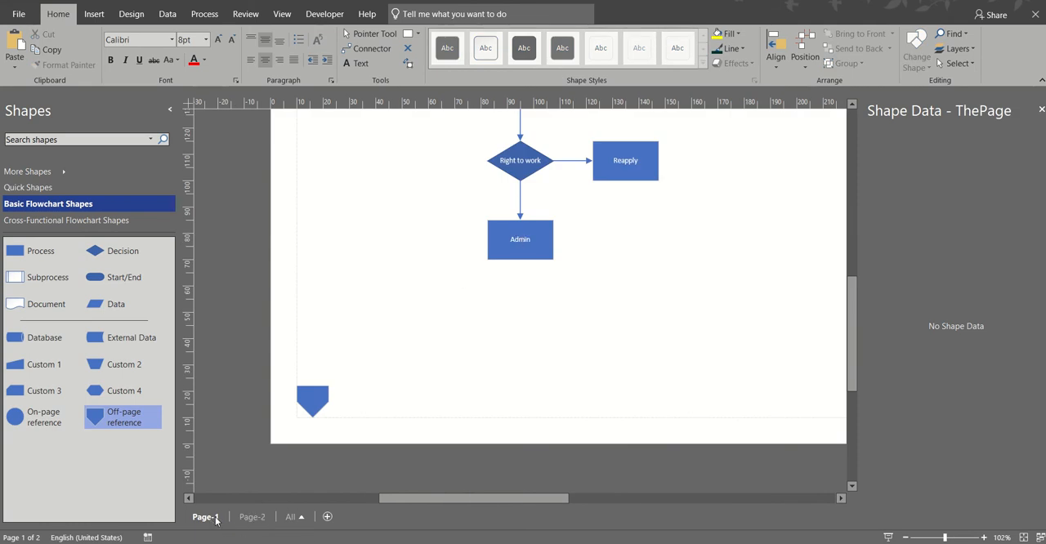
pyautogui.click(252, 516)
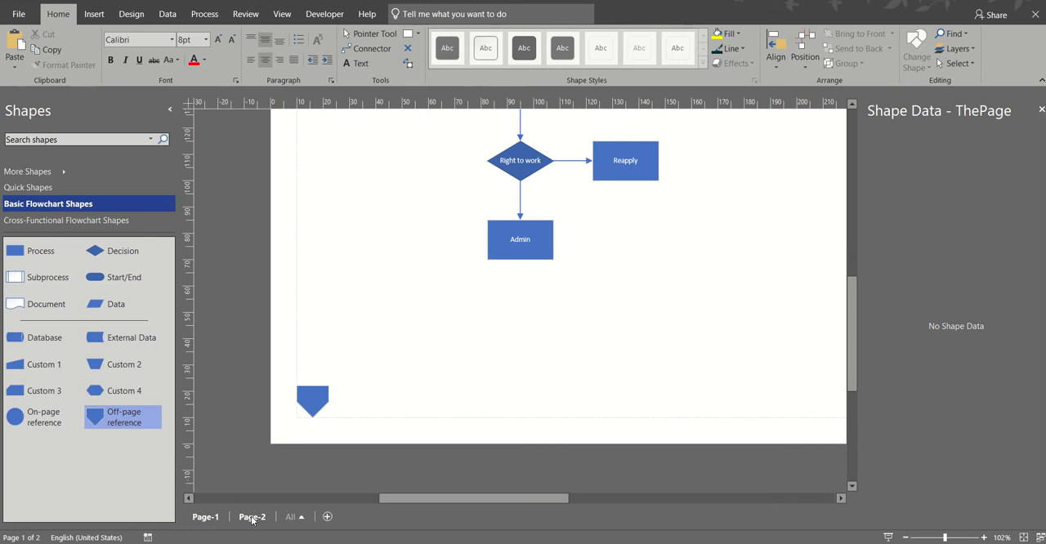
pyautogui.click(251, 517)
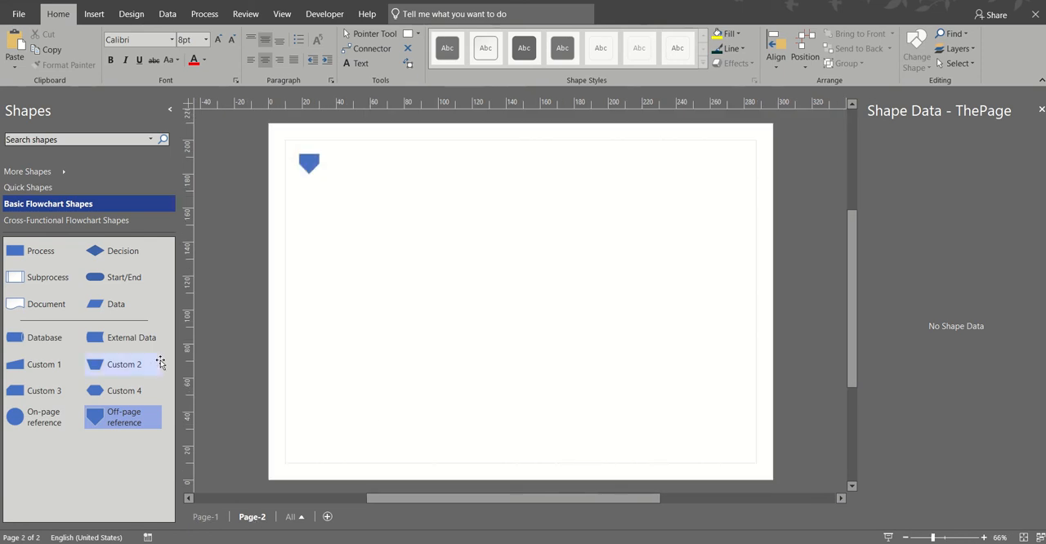
# Step: Place the first decision shape on Page-2 and begin labelling it 'Final'
pyautogui.moveTo(122, 251); pyautogui.dragTo(330, 212)
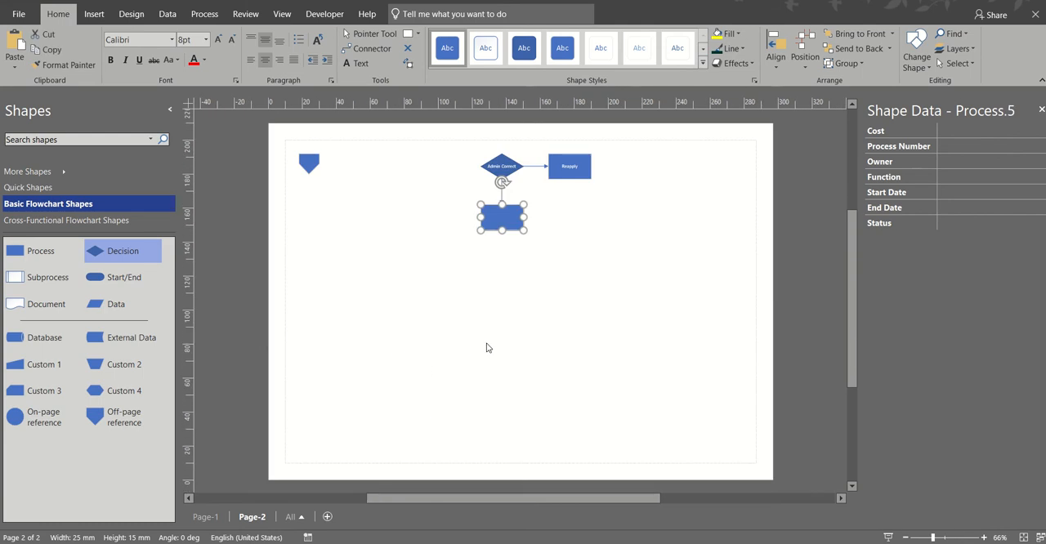
pyautogui.write('Final')
pyautogui.write('Wages correct')
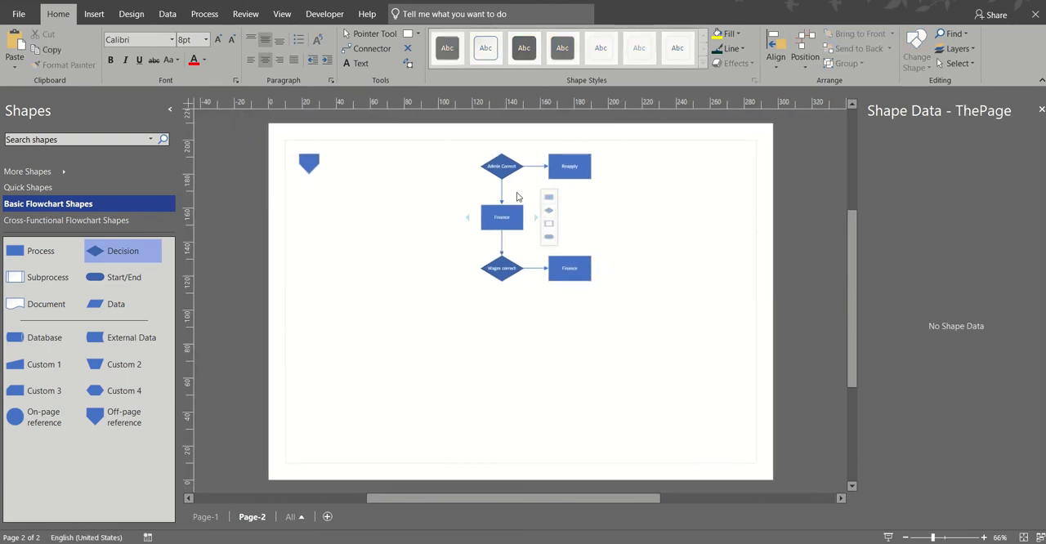
pyautogui.moveTo(373, 49)
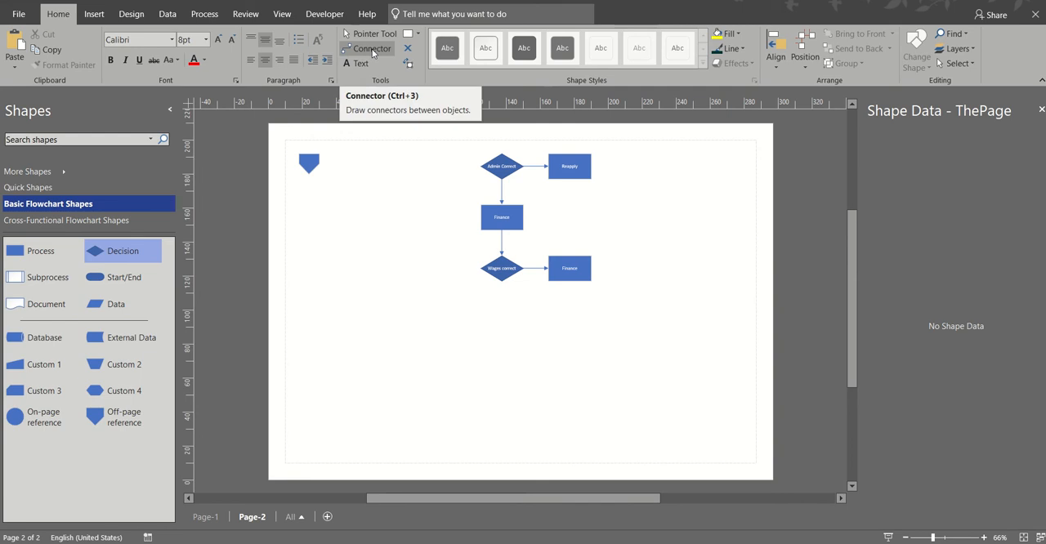
# Step: Loop the arrow from the right-hand Finance box back into the central Finance step
pyautogui.click(568, 268)
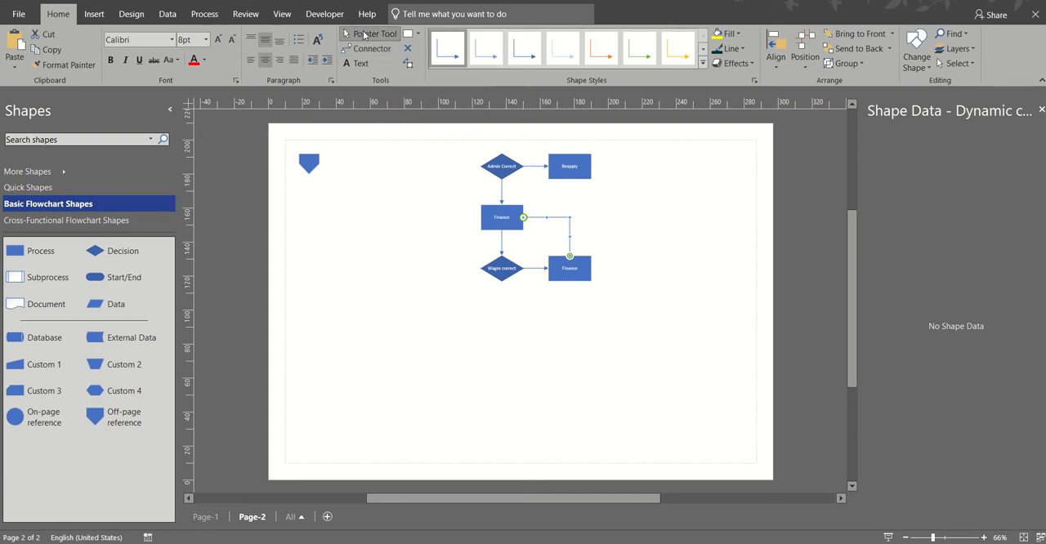
pyautogui.click(421, 281)
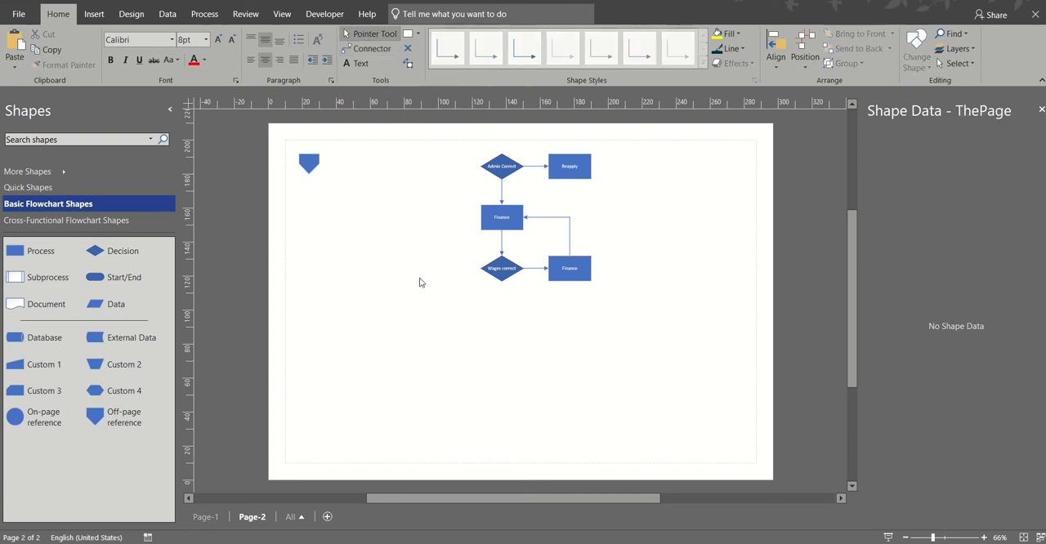
pyautogui.click(500, 268)
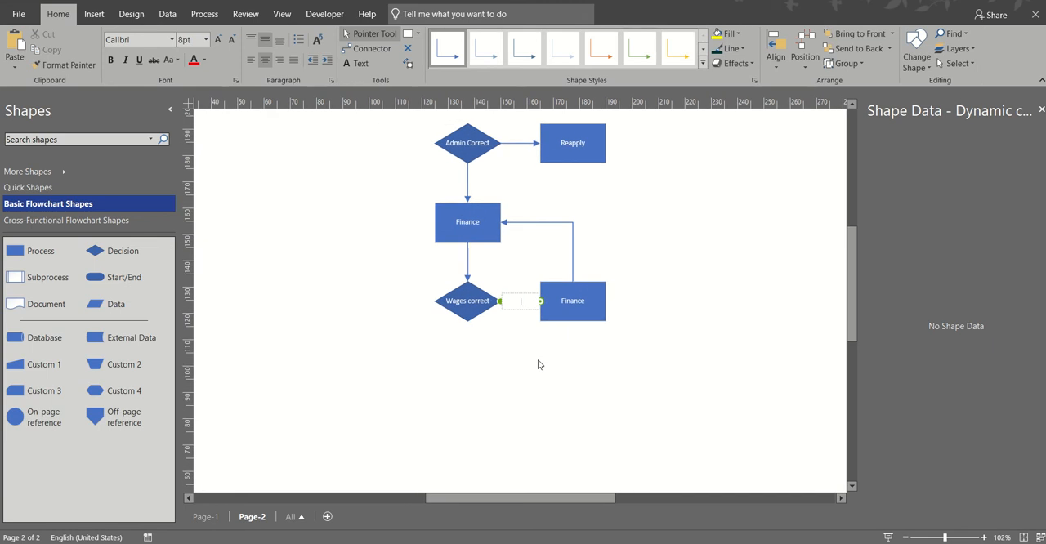
# Step: Label the Wages correct branch 'No' and add an 'HR' step below it
pyautogui.write('No')
pyautogui.write('Yes')
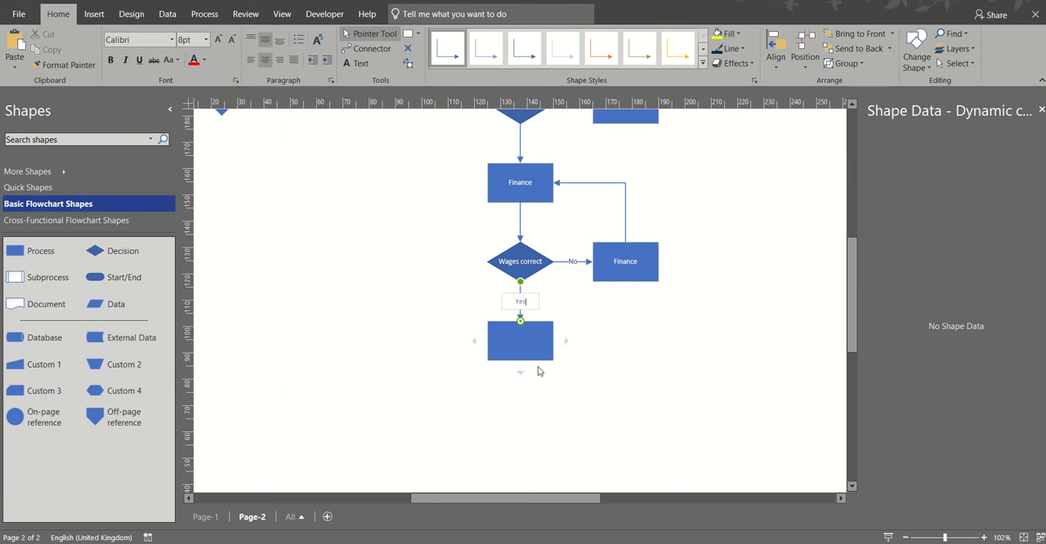
pyautogui.click(519, 341)
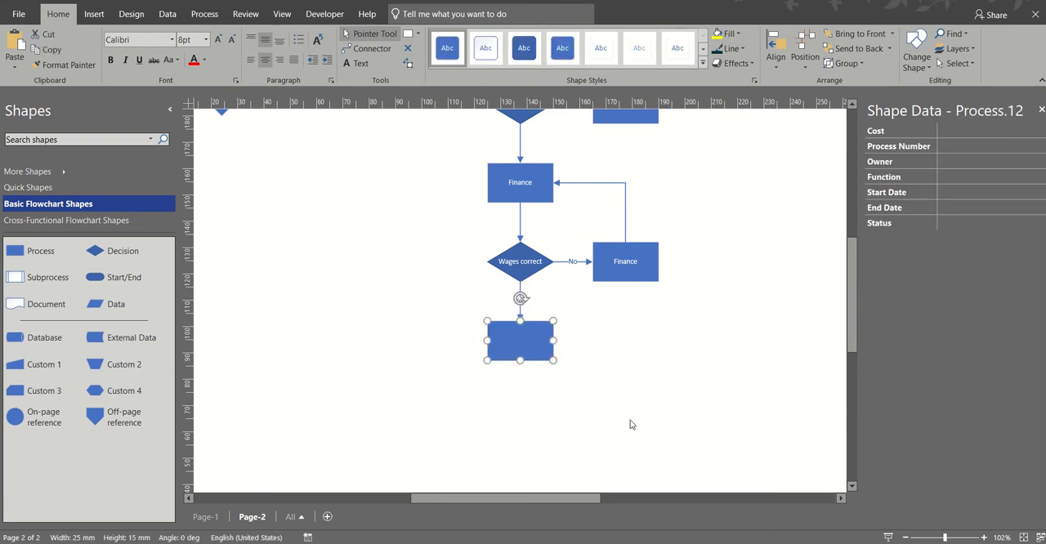
pyautogui.write('HR')
pyautogui.click(520, 301)
pyautogui.write('Yes')
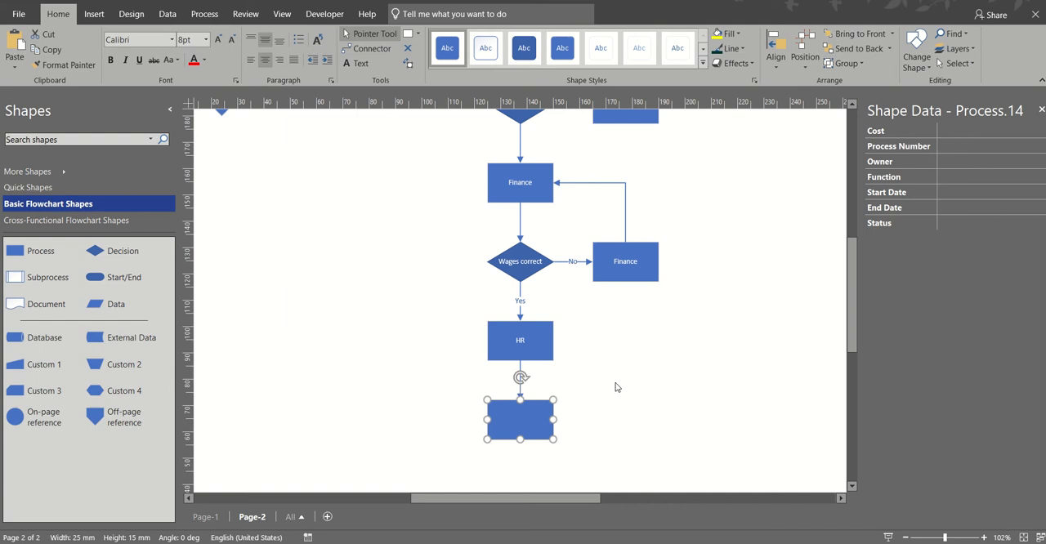
# Step: Continue the Yes branch with 'Meet the team' and an 'End of' terminator step
pyautogui.write('Meet the team')
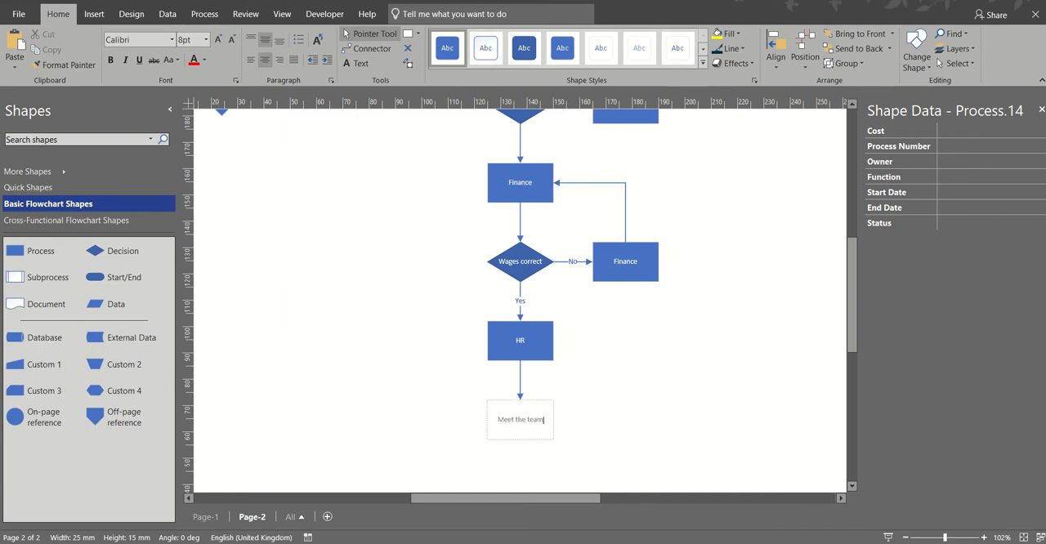
pyautogui.scroll(-3)
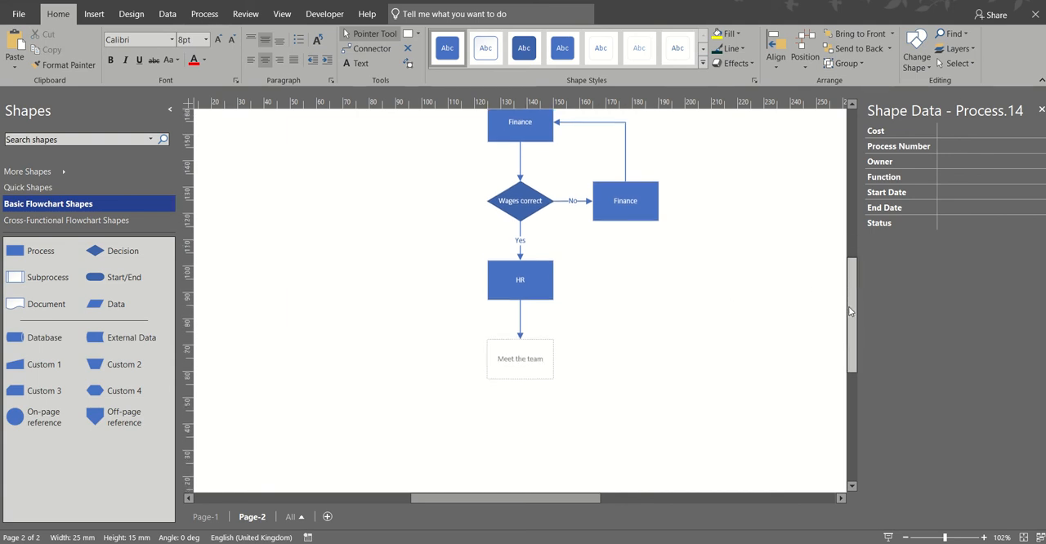
pyautogui.scroll(-3)
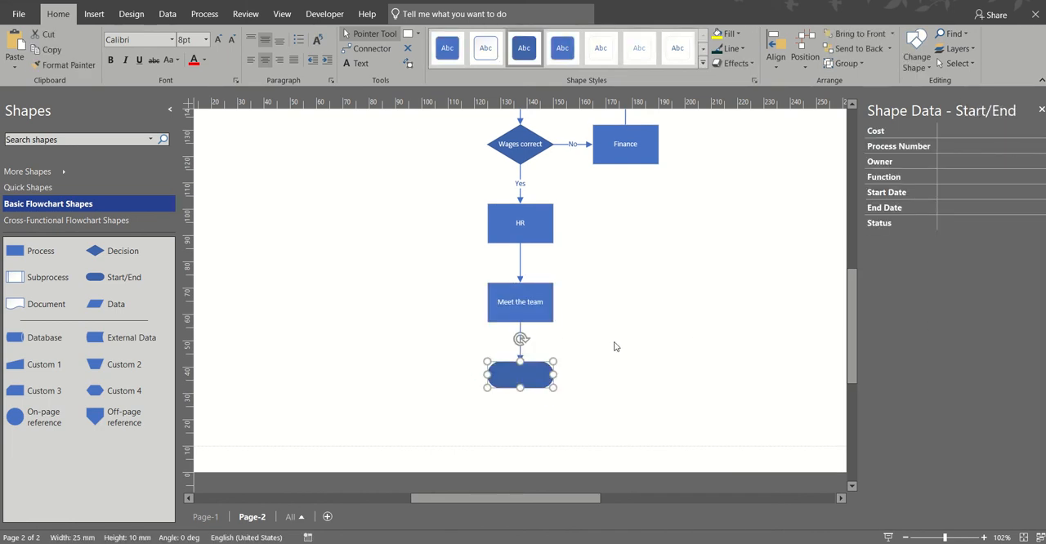
pyautogui.write('End of')
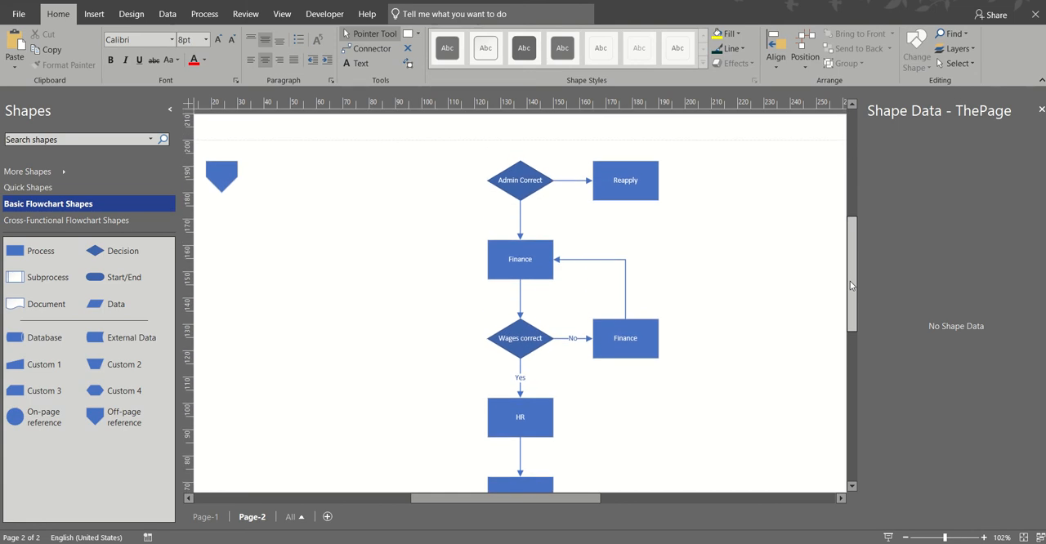
# Step: Label the Right to work branch to Reapply 'No' on Page-1
pyautogui.click(222, 178)
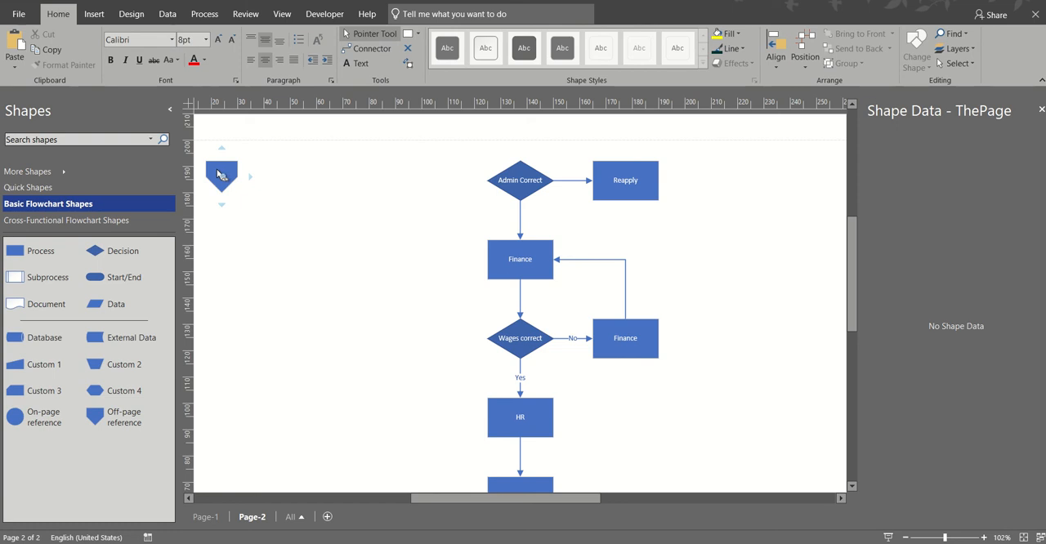
pyautogui.moveTo(222, 175)
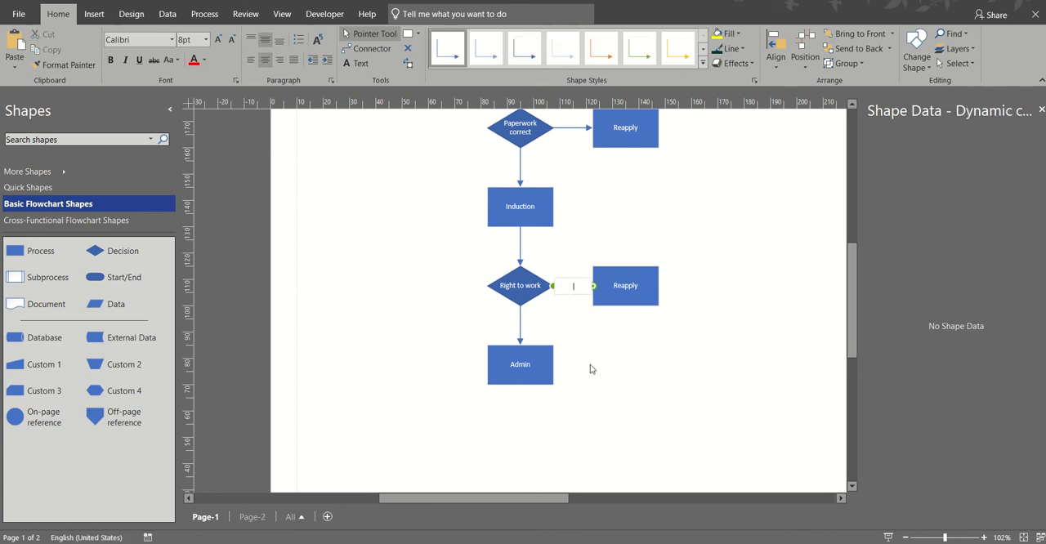
pyautogui.write('N')
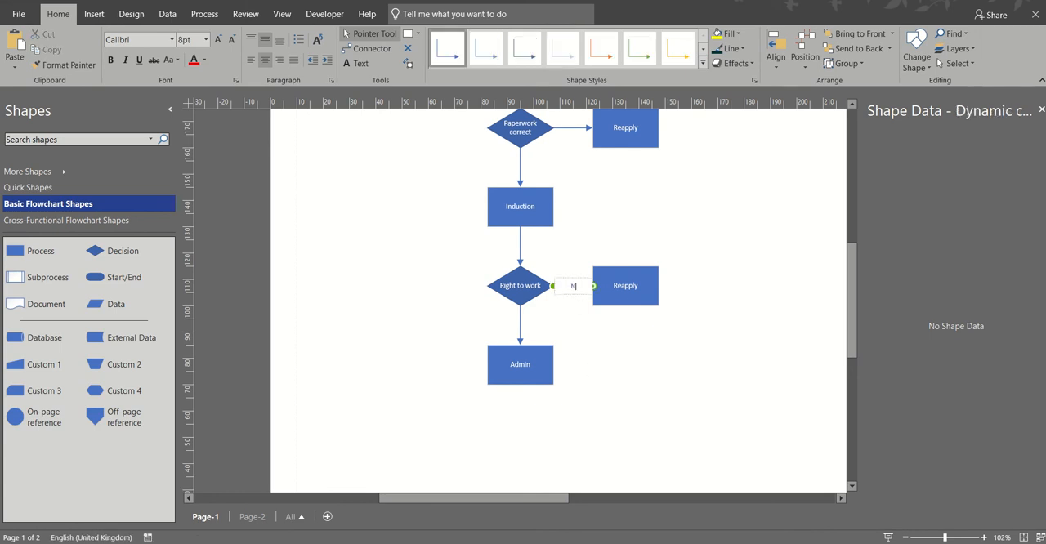
pyautogui.write('o')
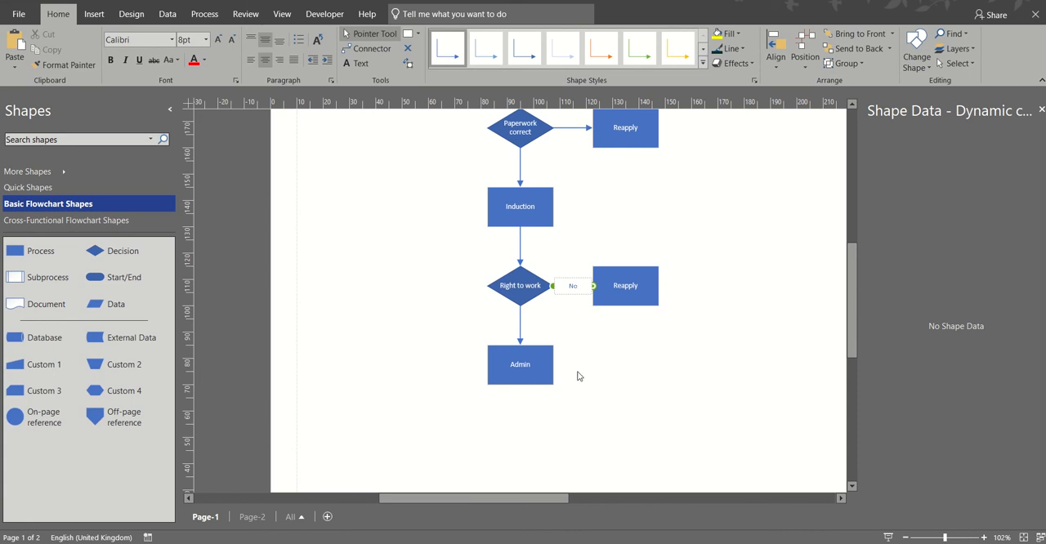
# Step: Label the Right to work branch to Admin and the Paperwork branch to Induction 'Yes'
pyautogui.click(520, 326)
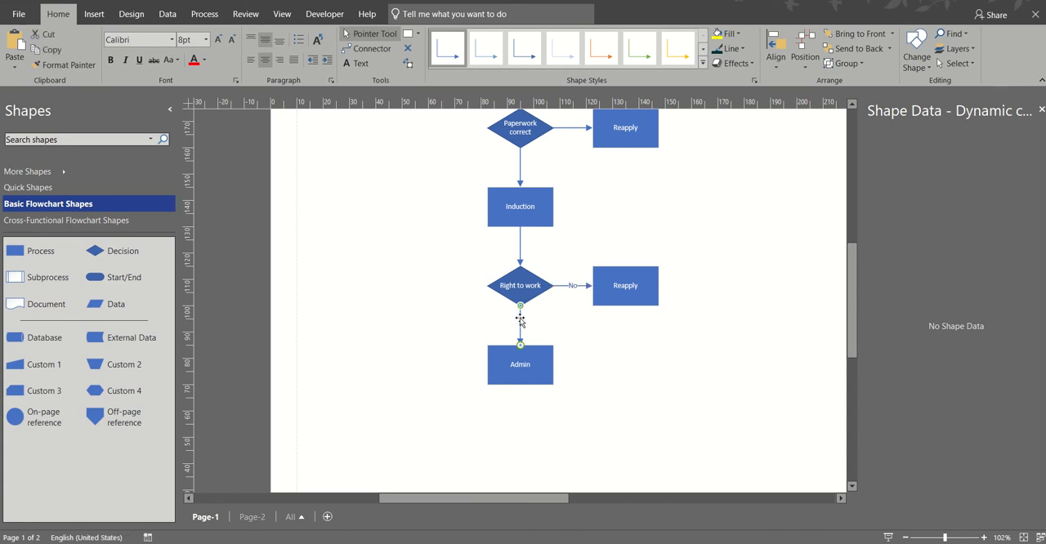
pyautogui.write('Yes')
pyautogui.click(573, 128)
pyautogui.write('No')
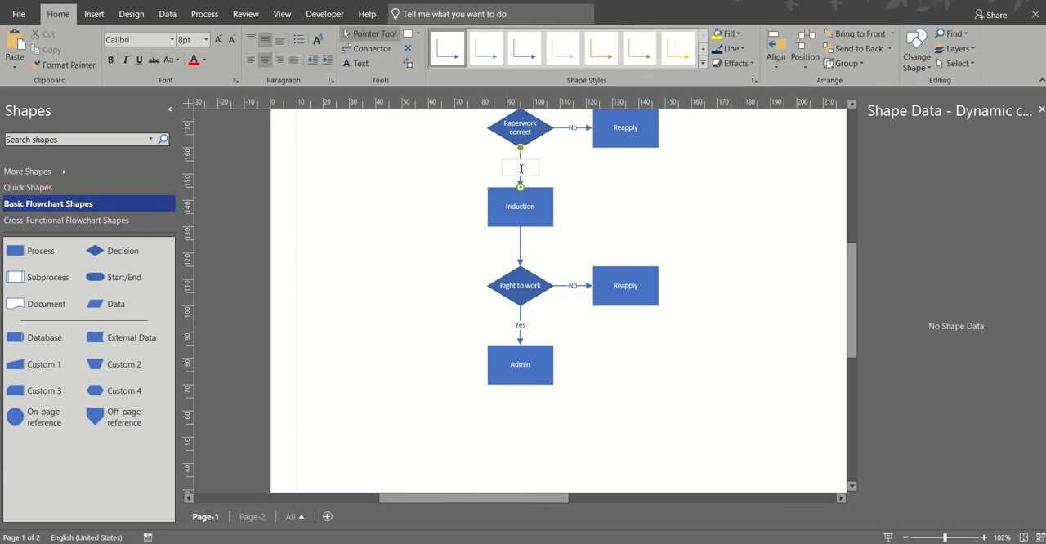
pyautogui.write('Yes')
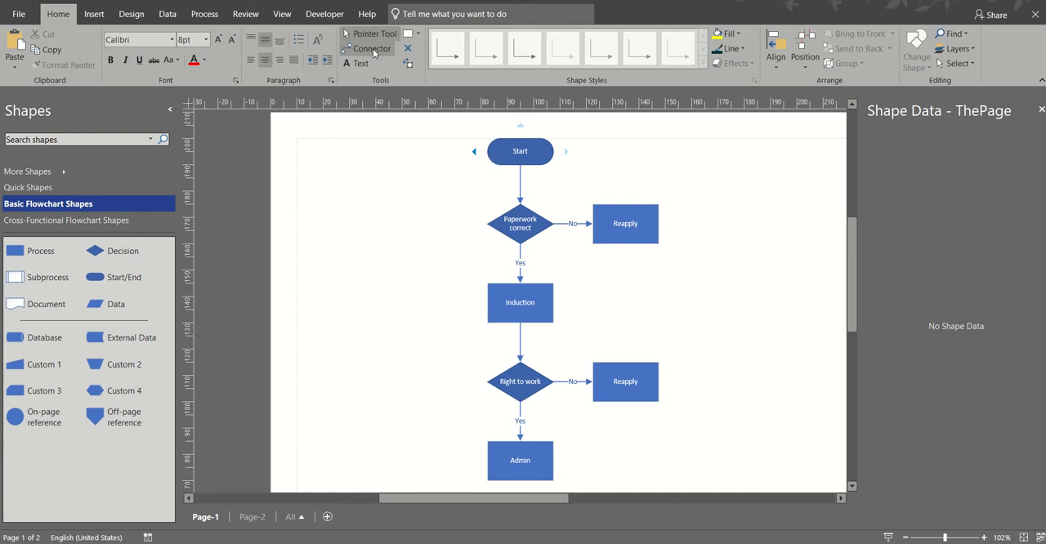
# Step: Draw connectors from both Reapply boxes back to the Start step
pyautogui.click(625, 222)
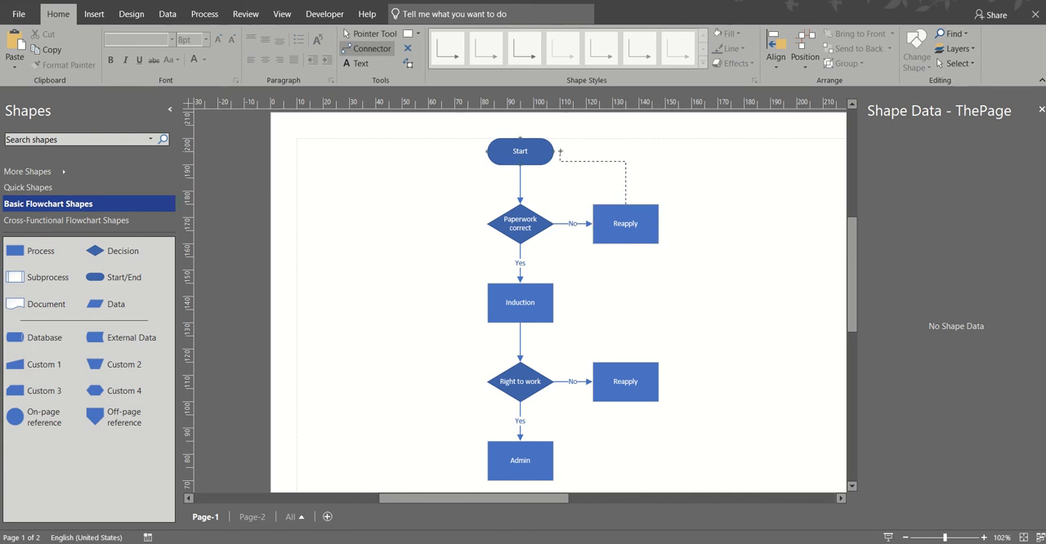
pyautogui.click(592, 152)
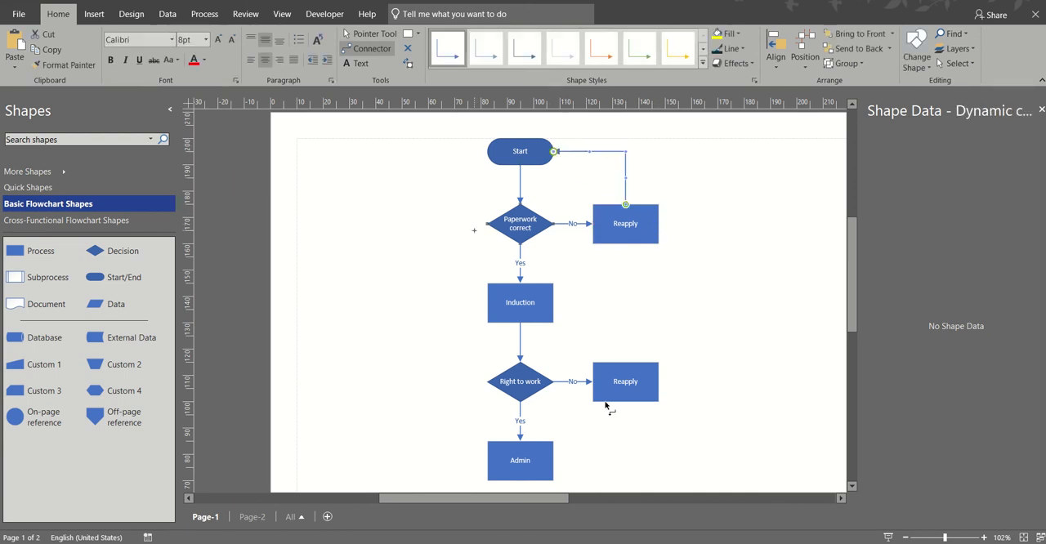
pyautogui.click(624, 380)
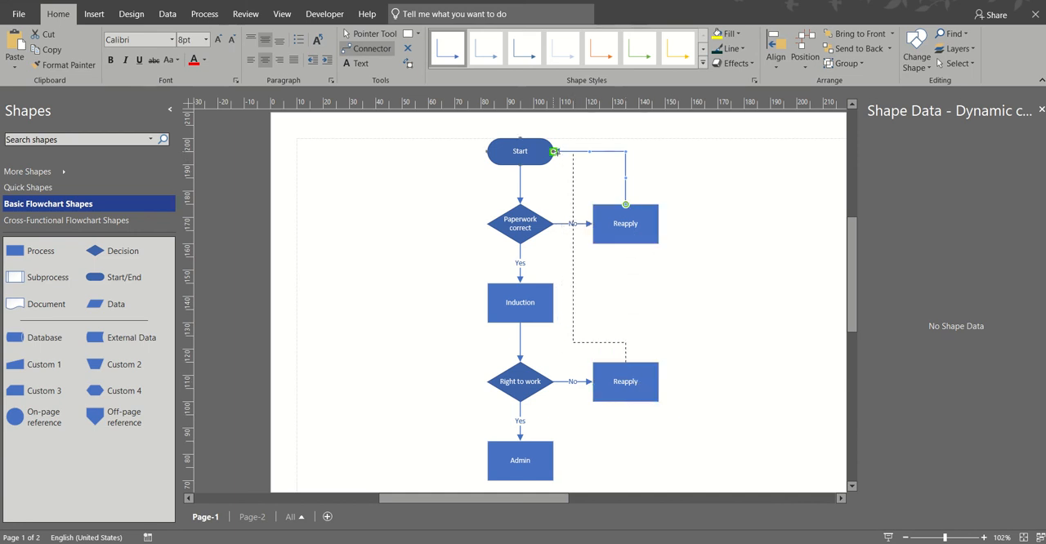
pyautogui.click(625, 382)
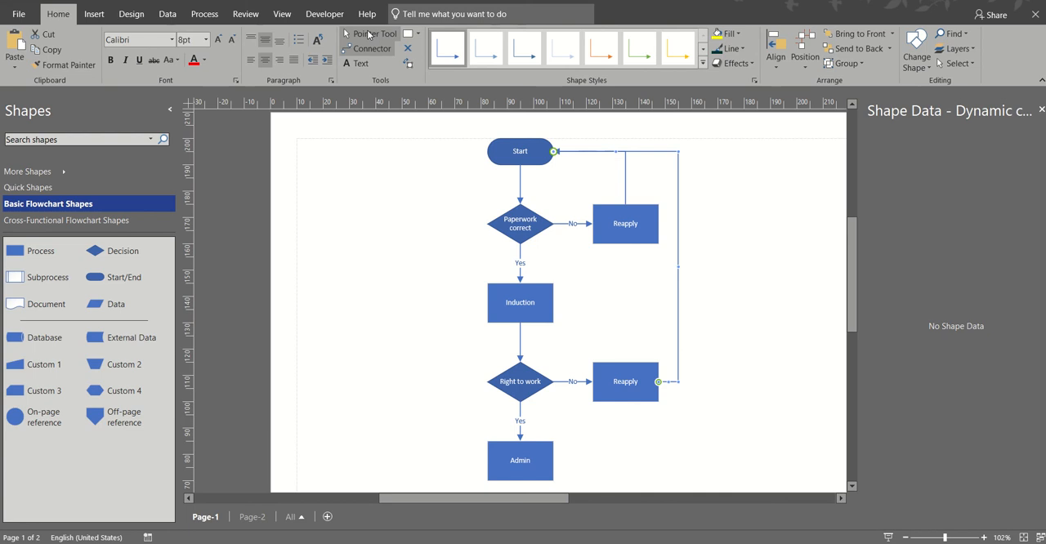
pyautogui.moveTo(373, 49)
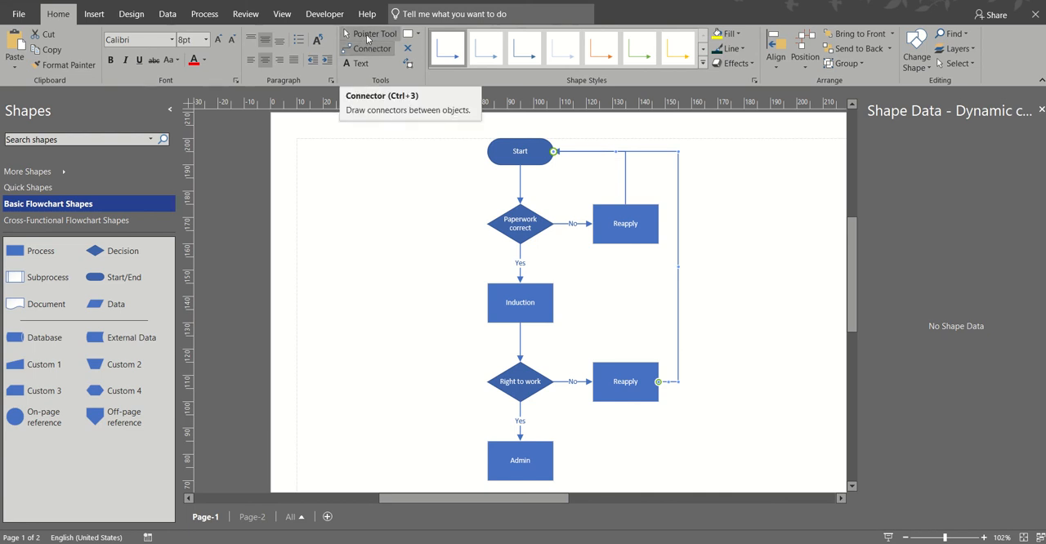
pyautogui.moveTo(447, 345)
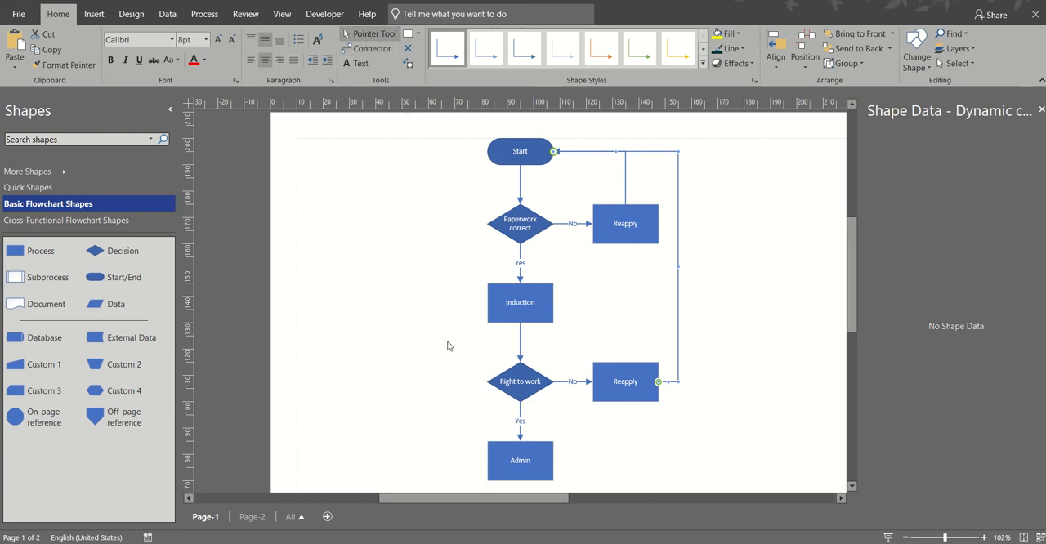
pyautogui.moveTo(751, 366)
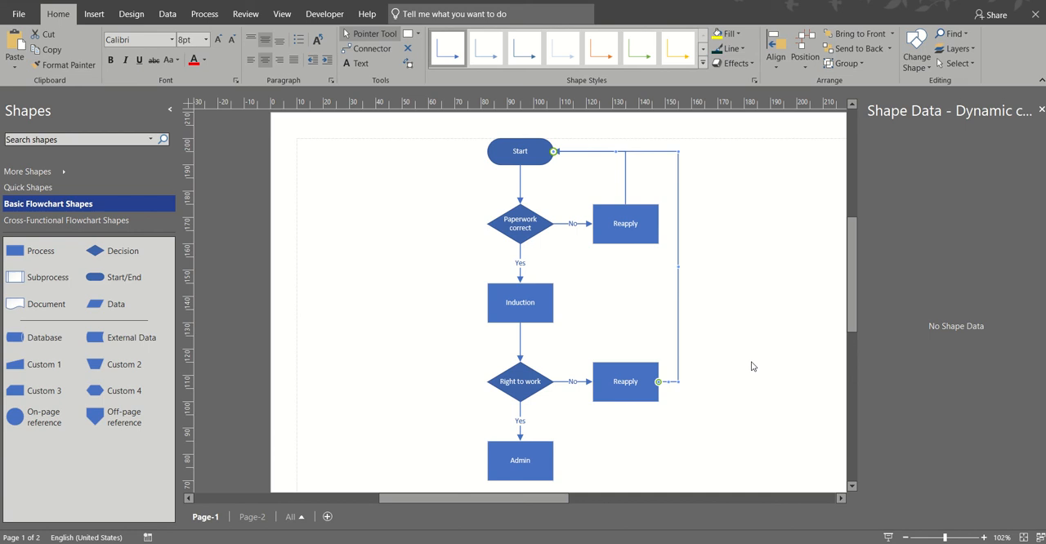
pyautogui.click(251, 516)
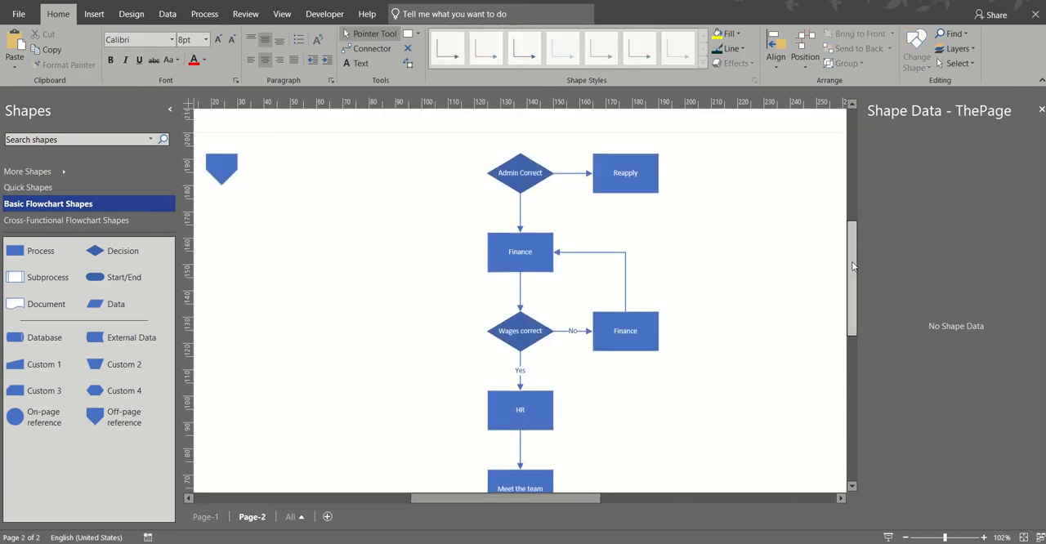
# Step: Review the lower part of Page-2, then return to Page-1 of the flowchart
pyautogui.scroll(-3)
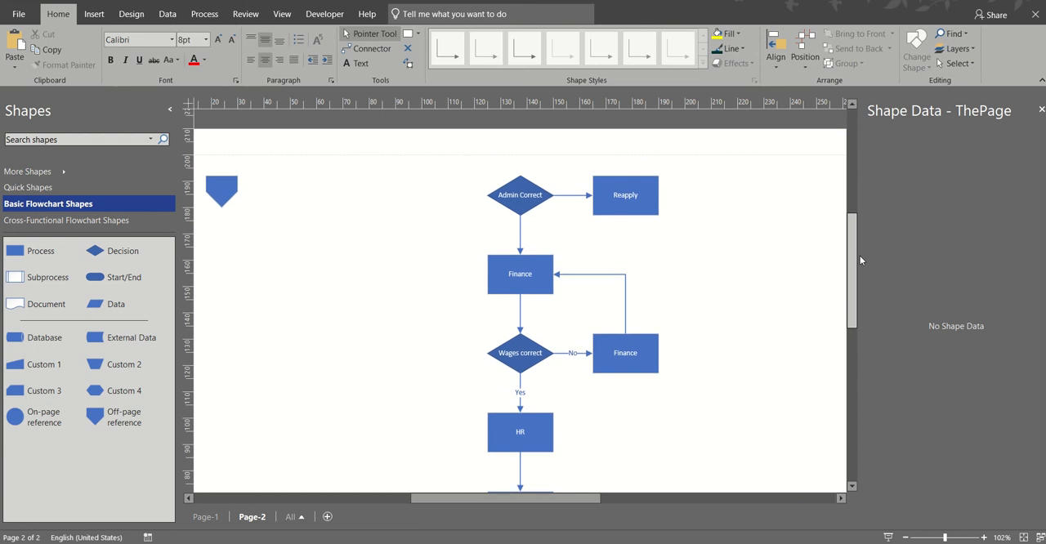
pyautogui.scroll(-3)
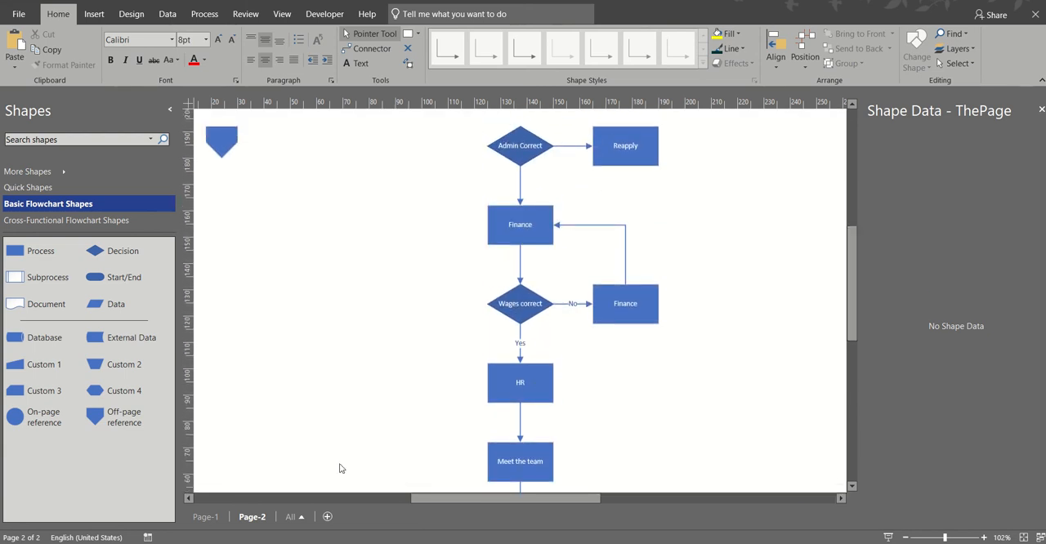
pyautogui.click(205, 517)
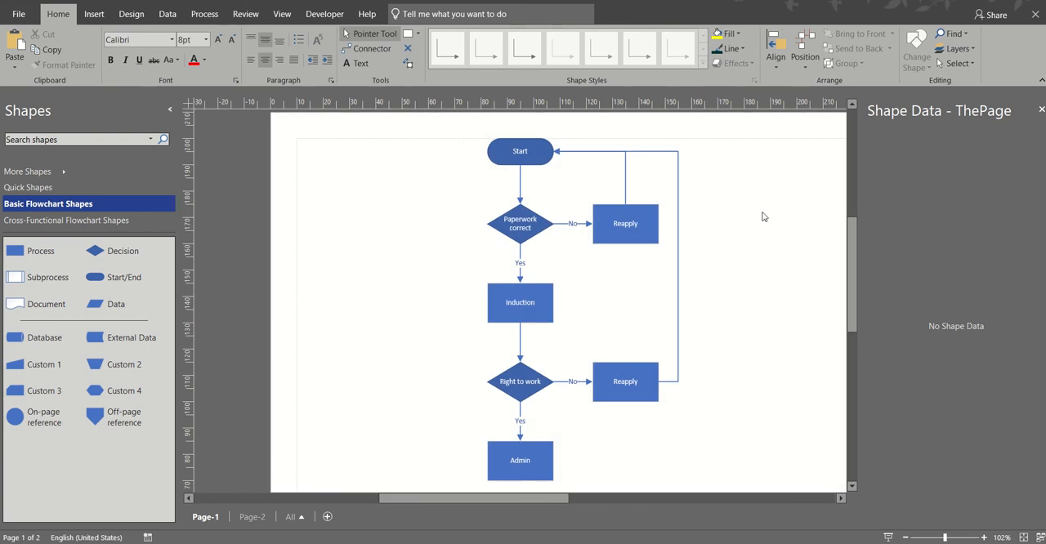
pyautogui.moveTo(588, 285)
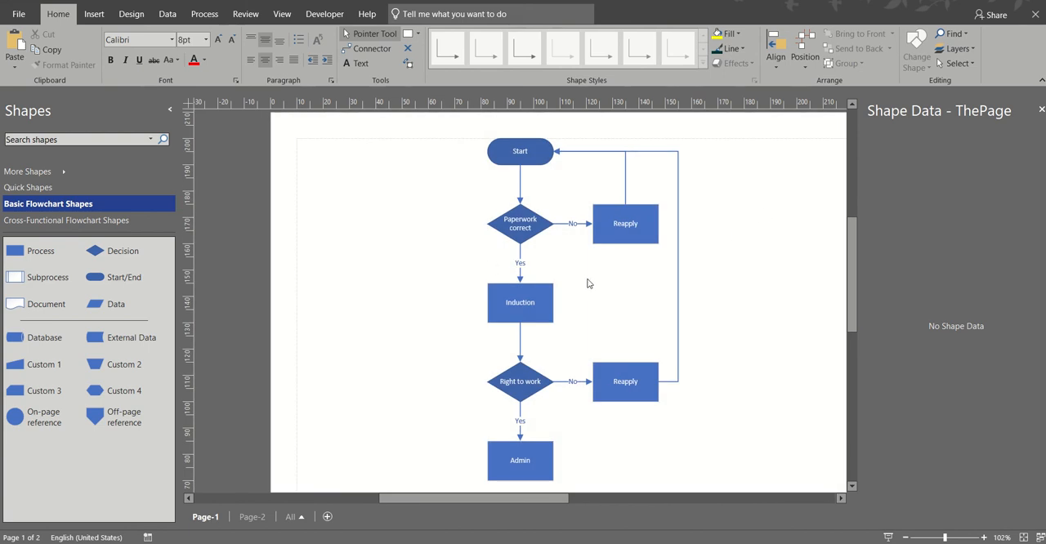
# Step: Show the Shape Data window for the Induction process shape via its right-click Data menu
pyautogui.click(520, 303)
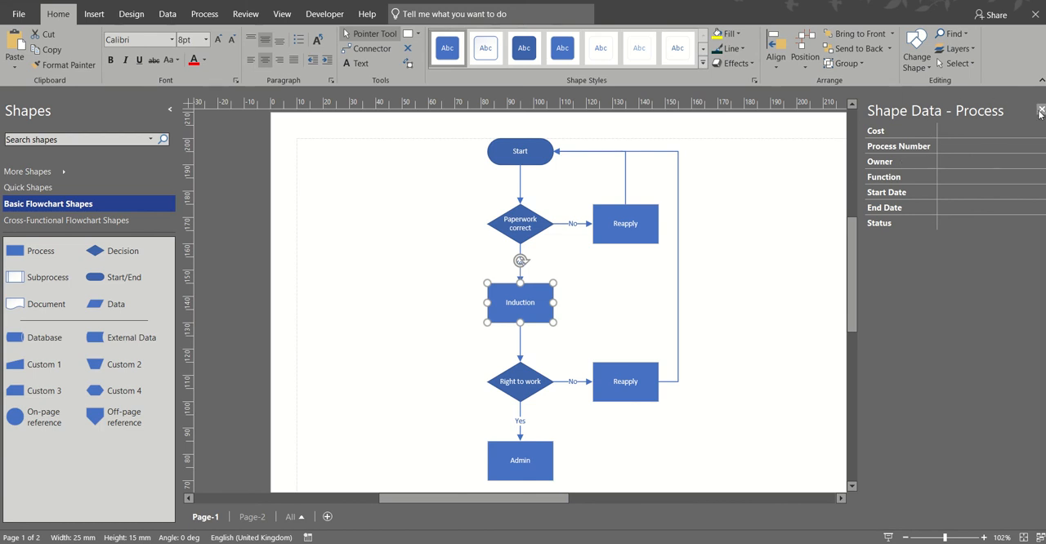
pyautogui.click(1018, 111)
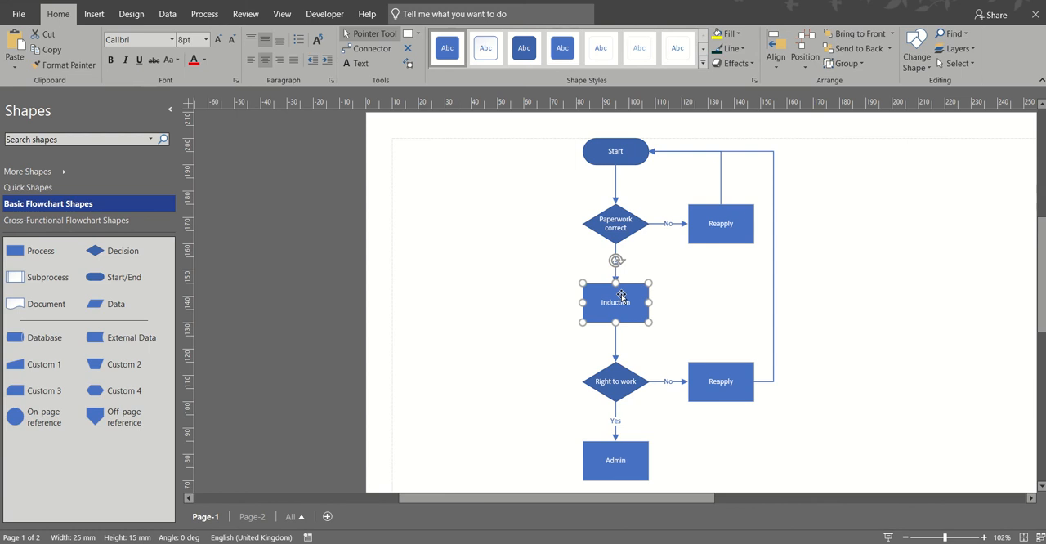
pyautogui.rightClick(614, 301)
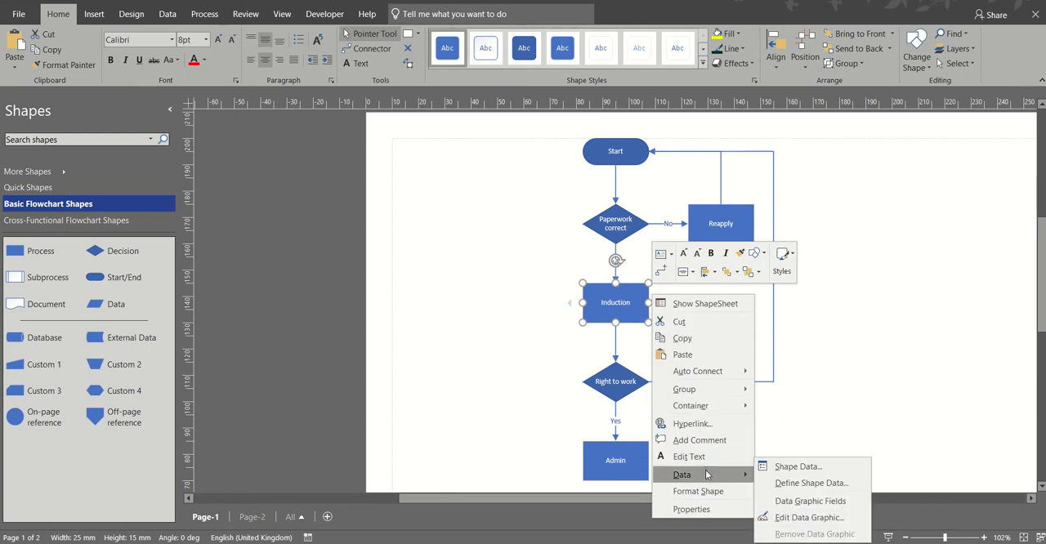
pyautogui.click(797, 465)
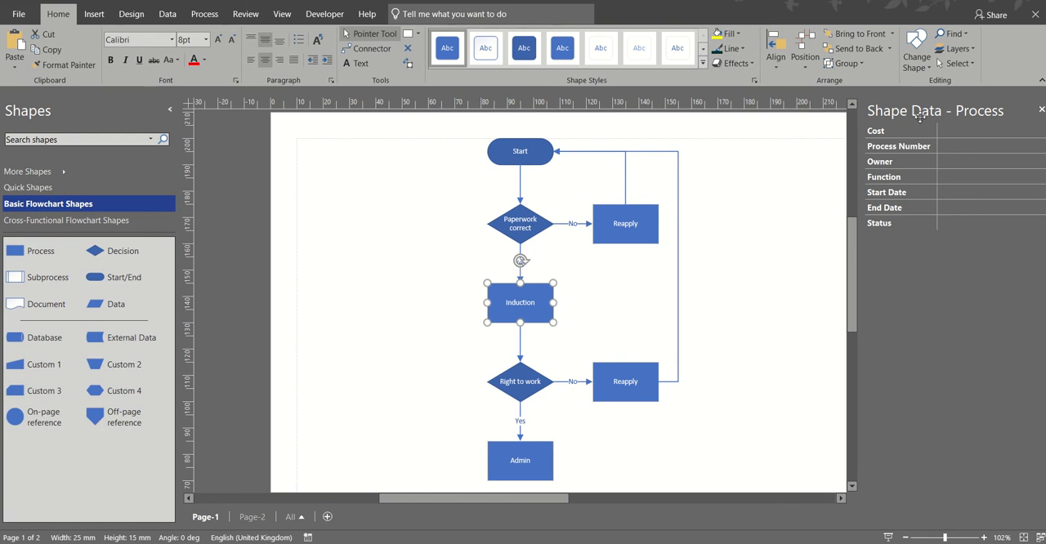
pyautogui.moveTo(921, 106)
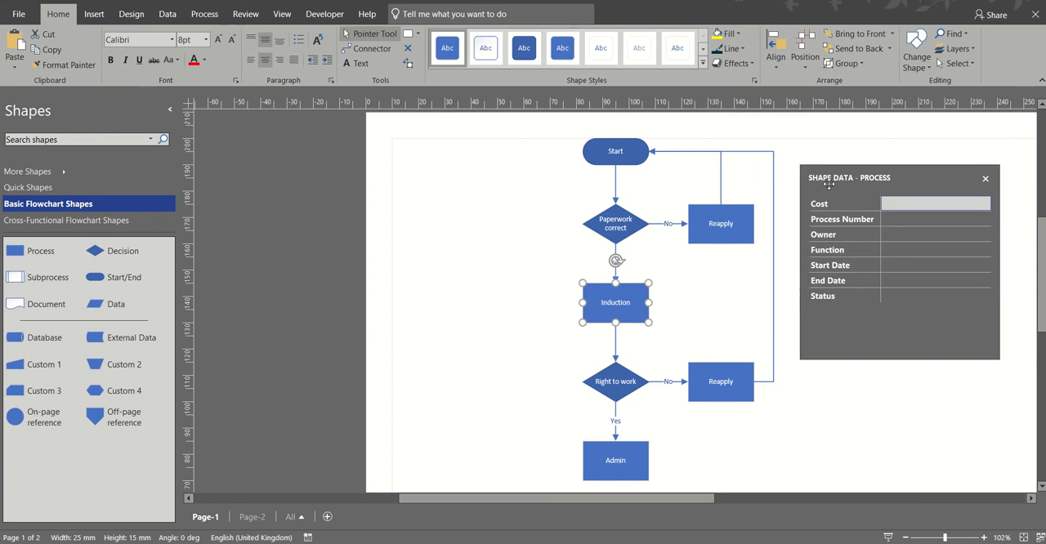
pyautogui.moveTo(919, 172)
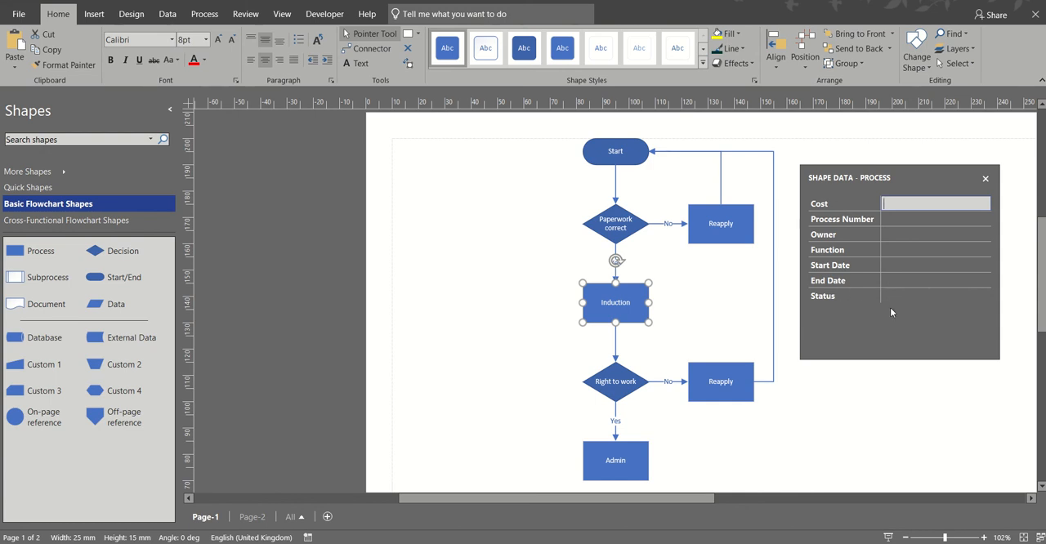
pyautogui.write('21345')
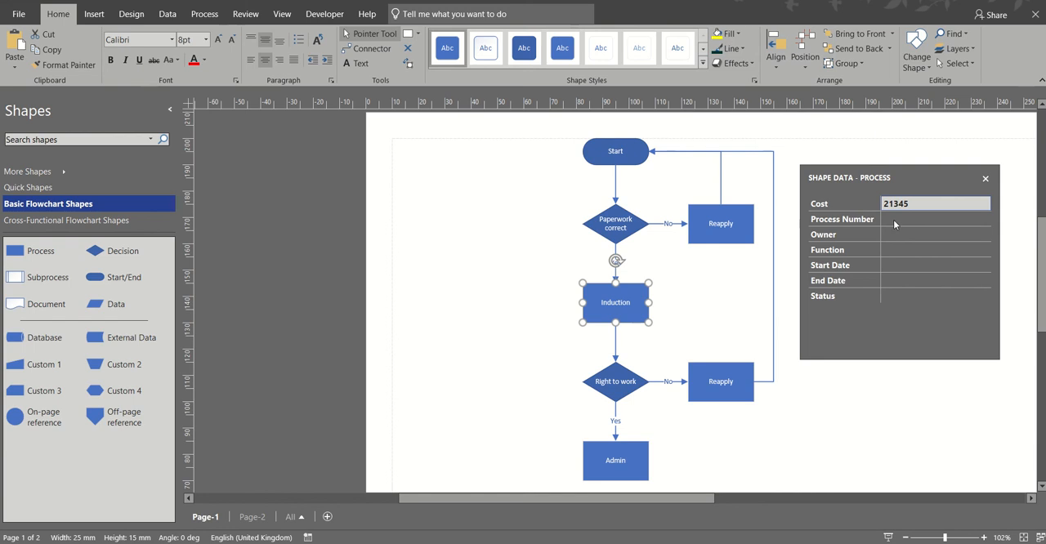
pyautogui.write('123')
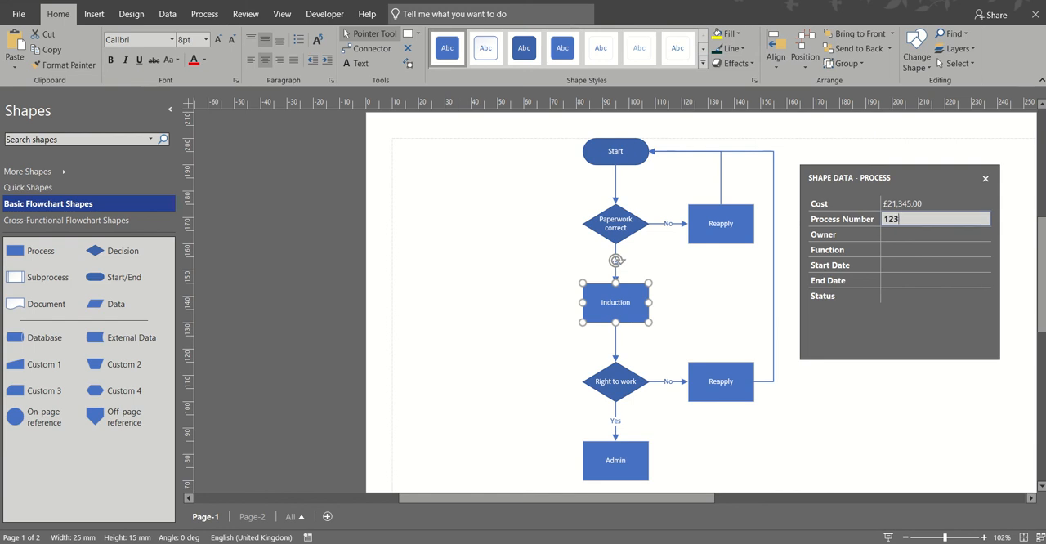
pyautogui.write('S')
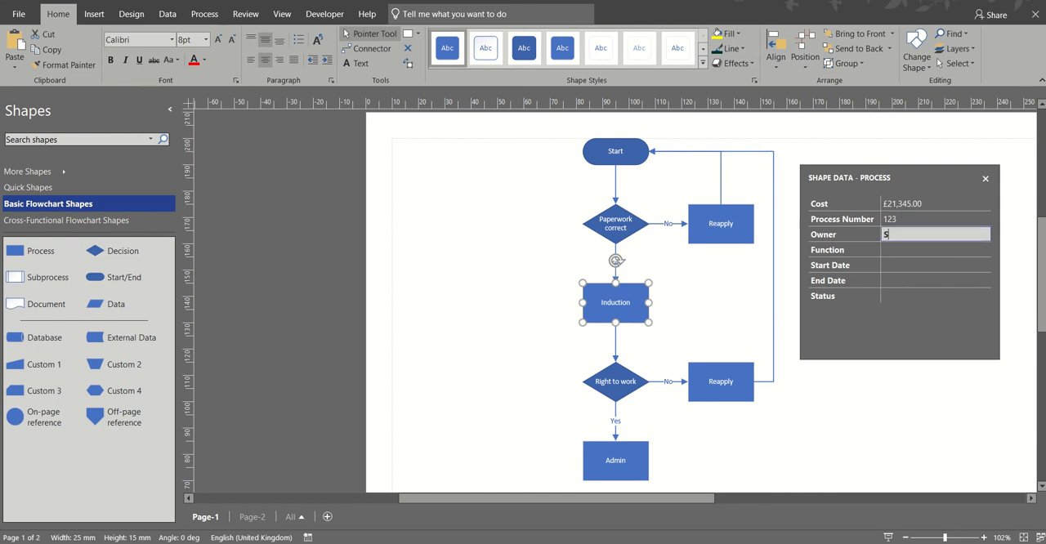
pyautogui.write('teve Saxton')
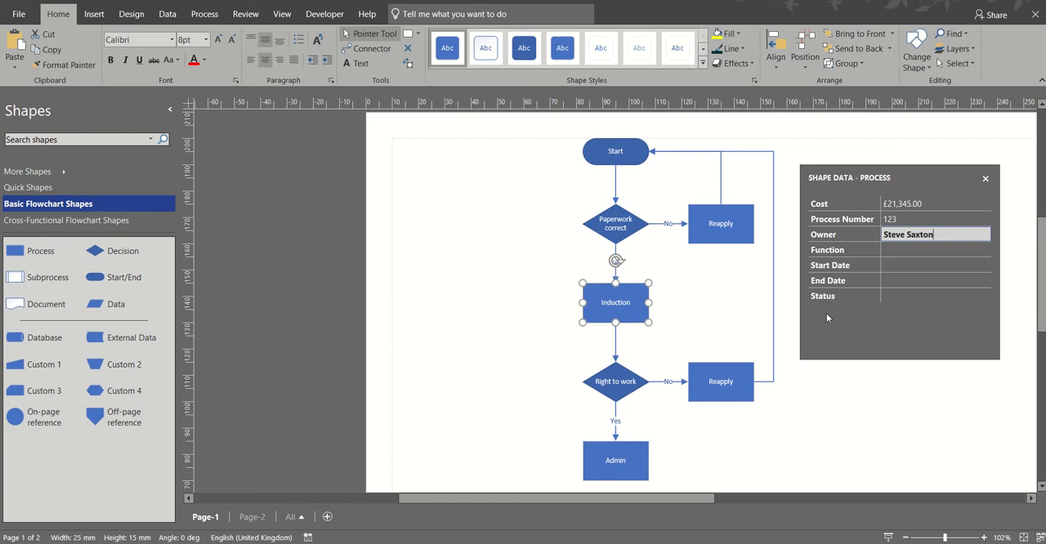
pyautogui.moveTo(827, 219)
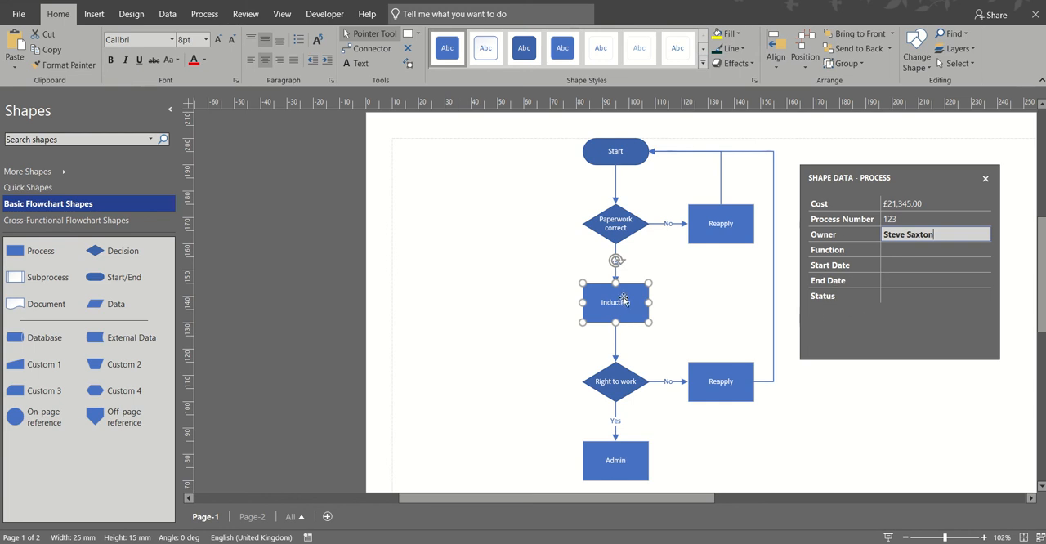
# Step: Define a new shape data field labelled Department on the Induction shape
pyautogui.rightClick(614, 303)
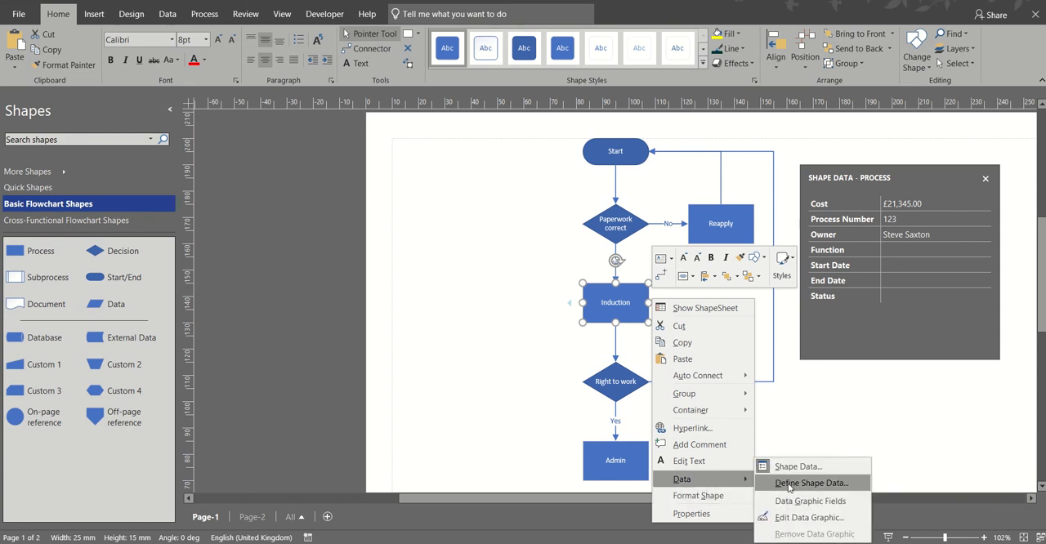
pyautogui.click(810, 484)
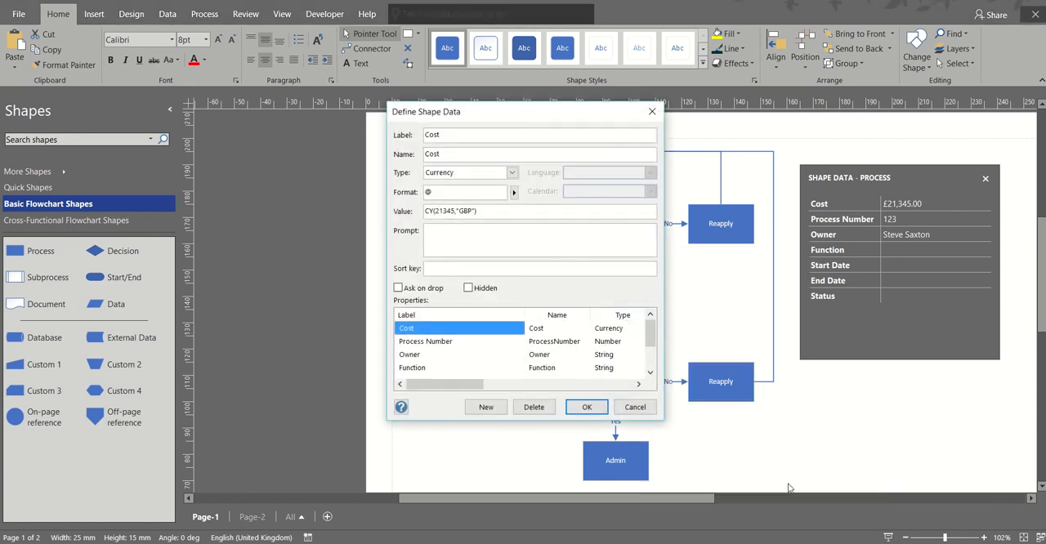
pyautogui.click(485, 407)
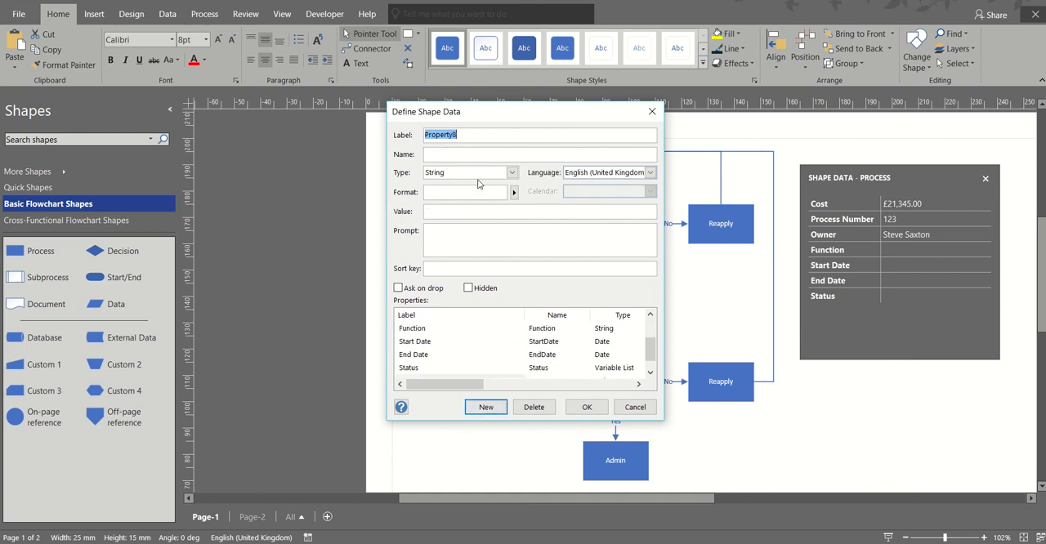
pyautogui.write('Department')
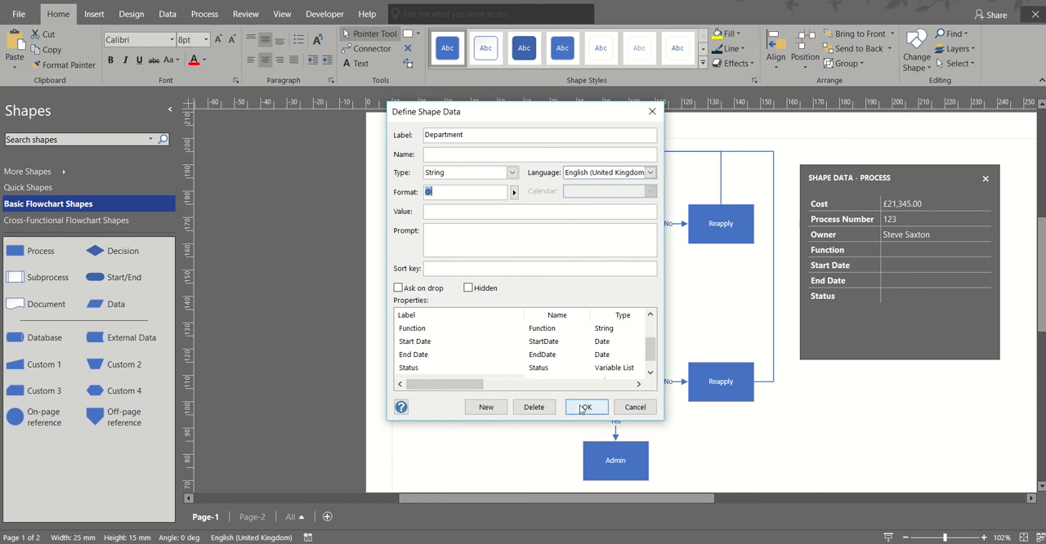
pyautogui.click(584, 407)
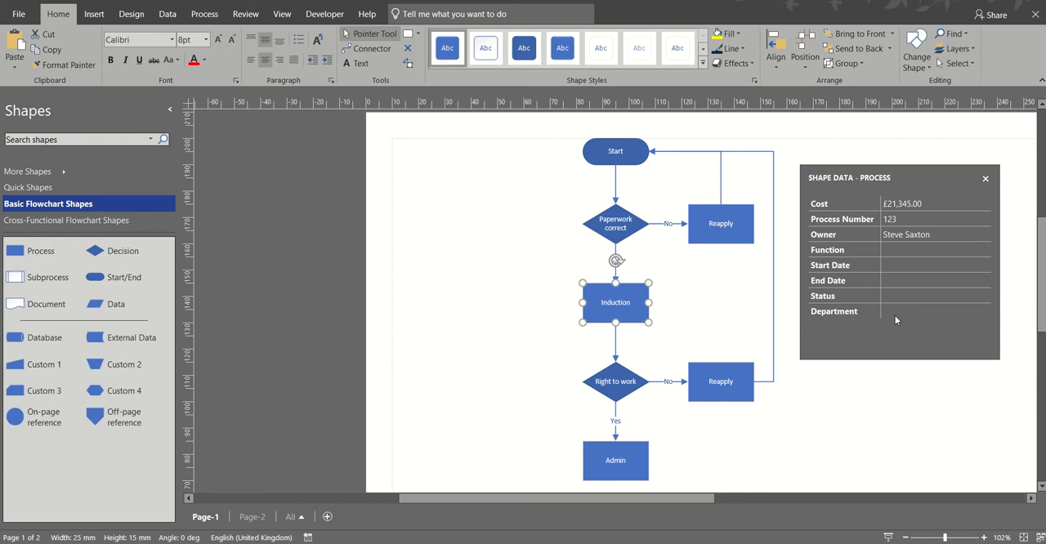
# Step: Set Induction's Department to Sales and close the Shape Data window
pyautogui.write('Sales')
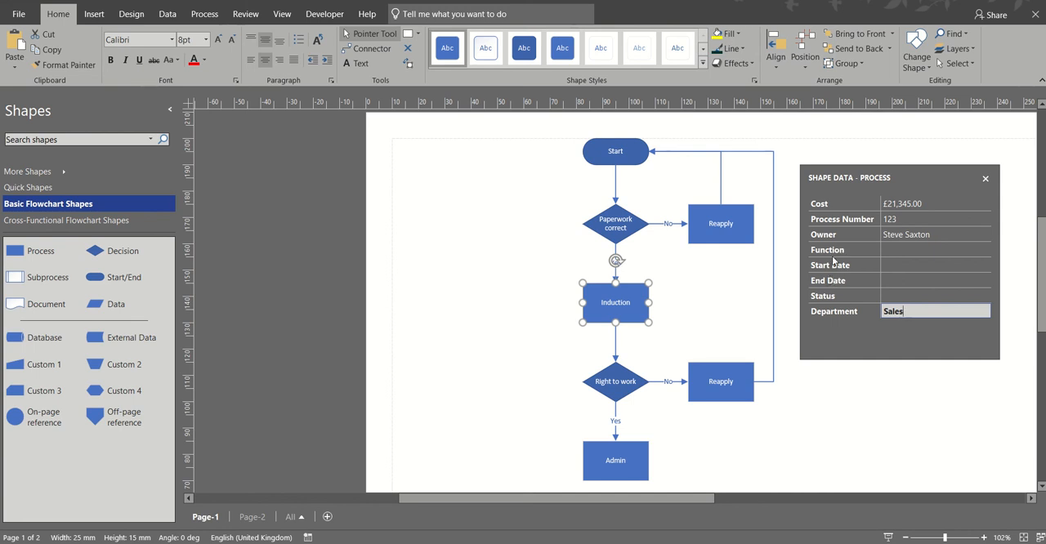
pyautogui.moveTo(847, 281)
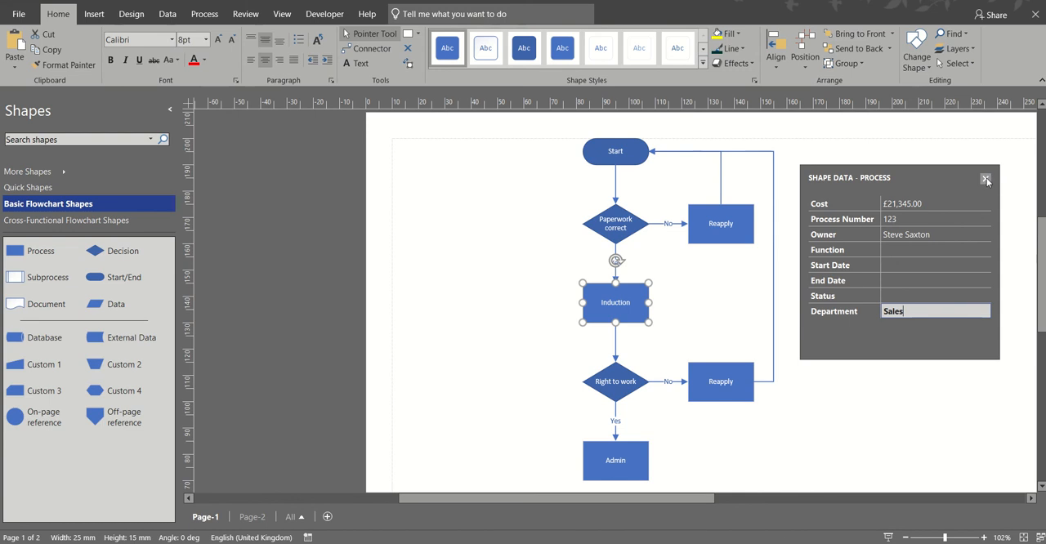
pyautogui.click(985, 178)
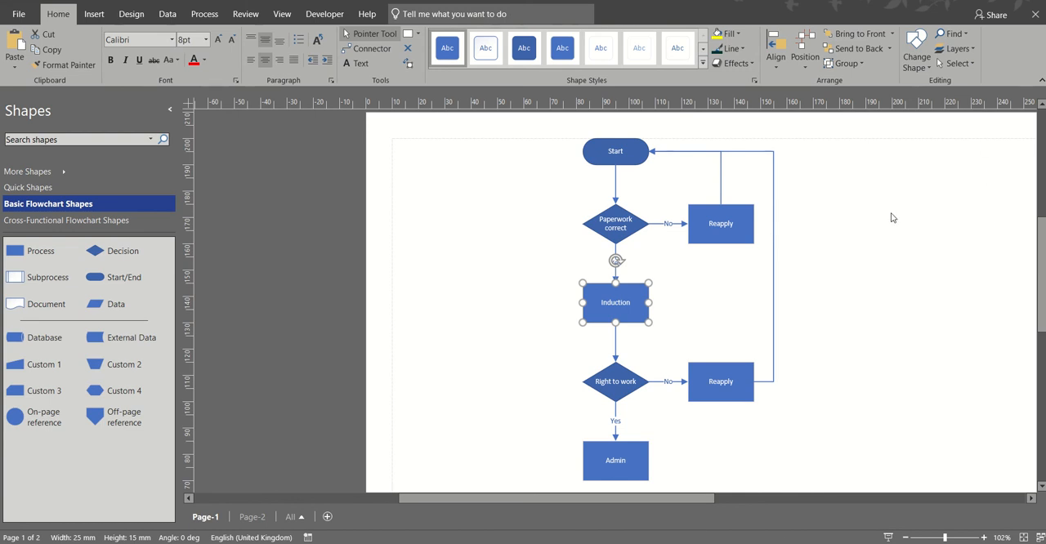